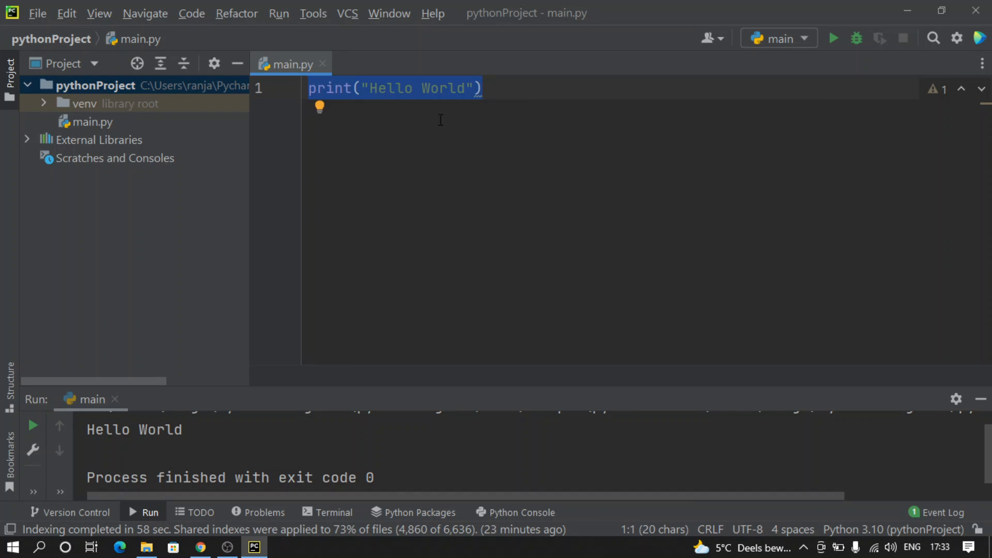
Add a new file named basics.py to the pythonProject folder via New > File
left_click(95, 86)
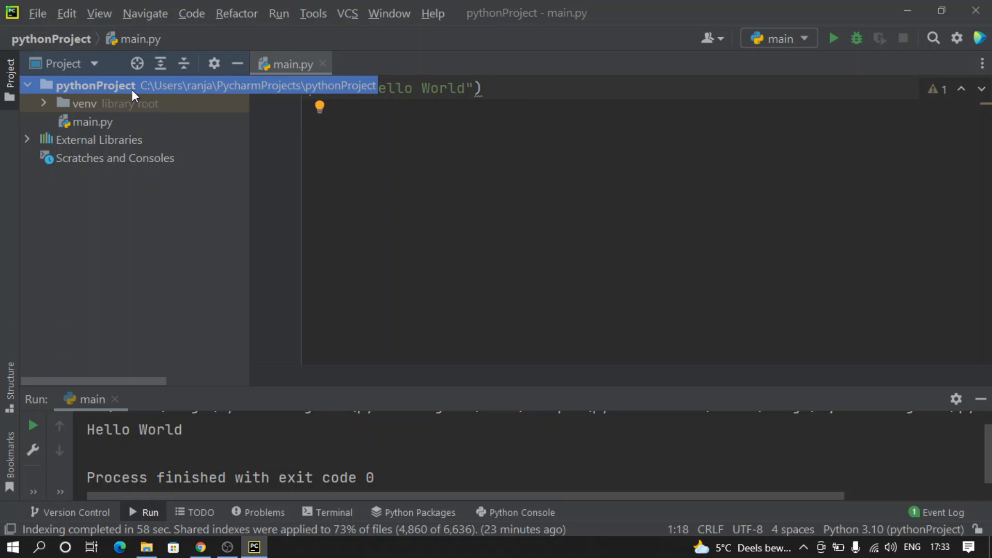
right_click(95, 85)
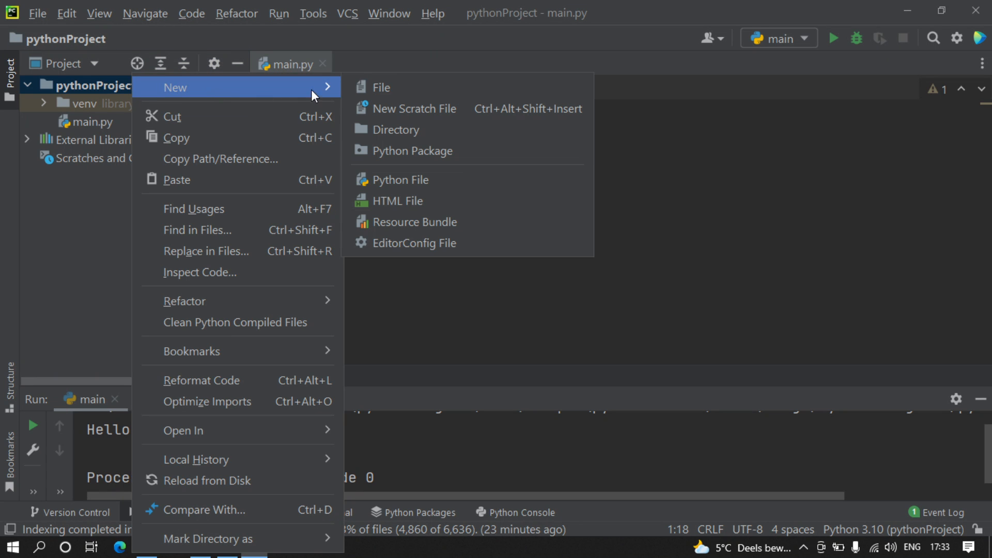
left_click(381, 87)
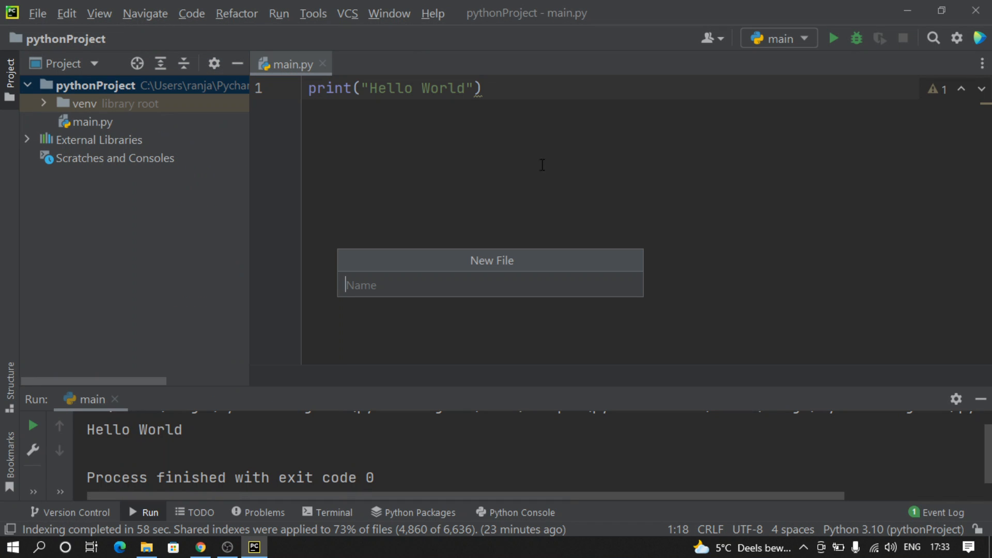
type("b")
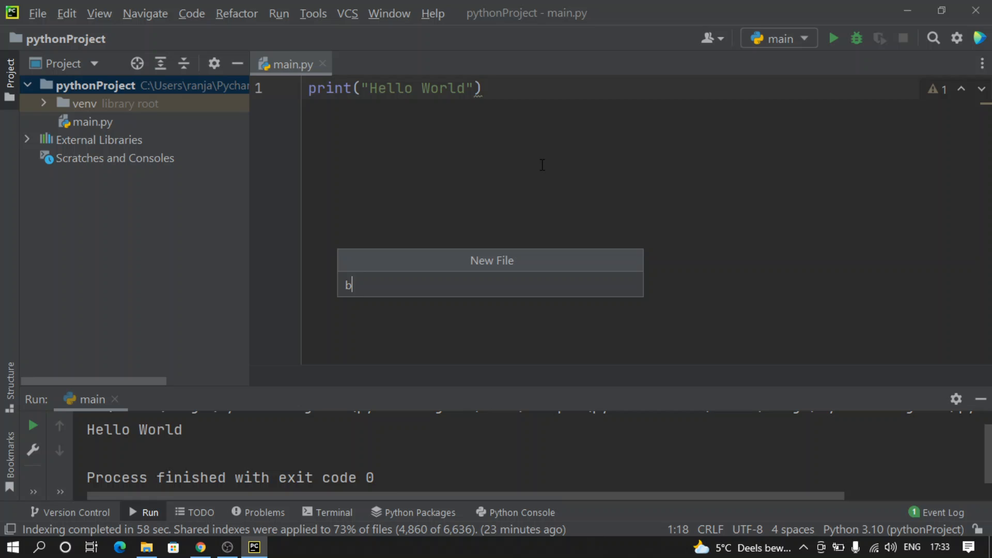
type("asics")
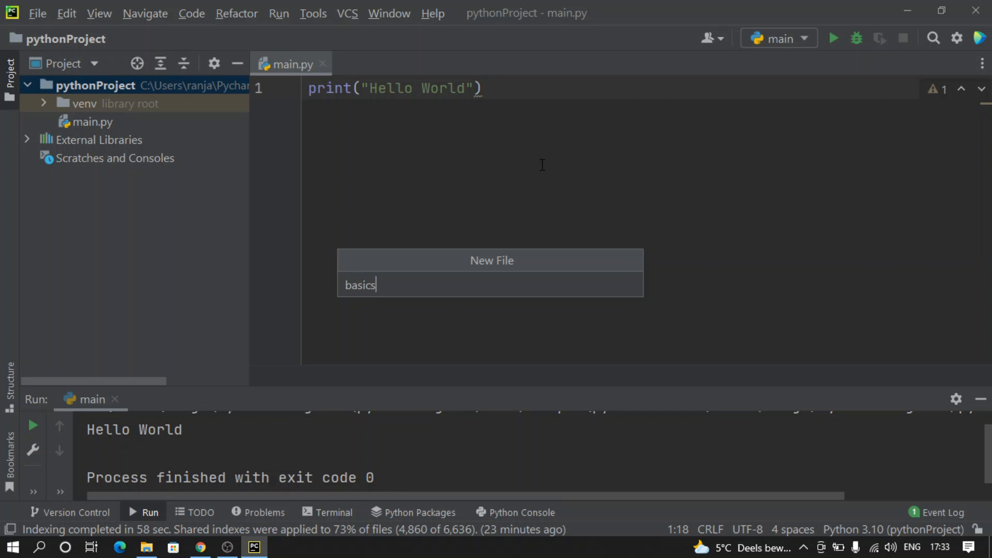
key("Enter")
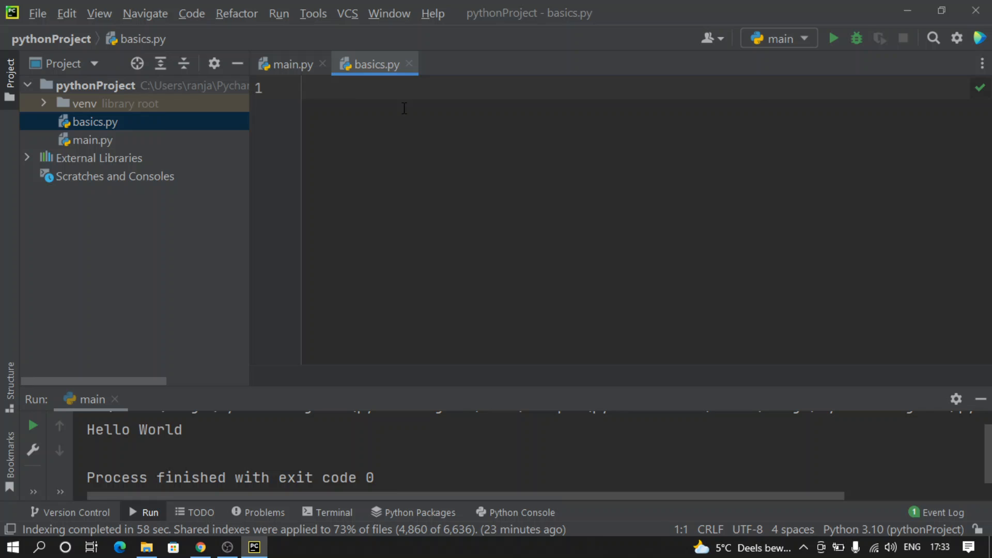
Declare empName = "John Doe" and empAge = 32 on the first lines
type("emp")
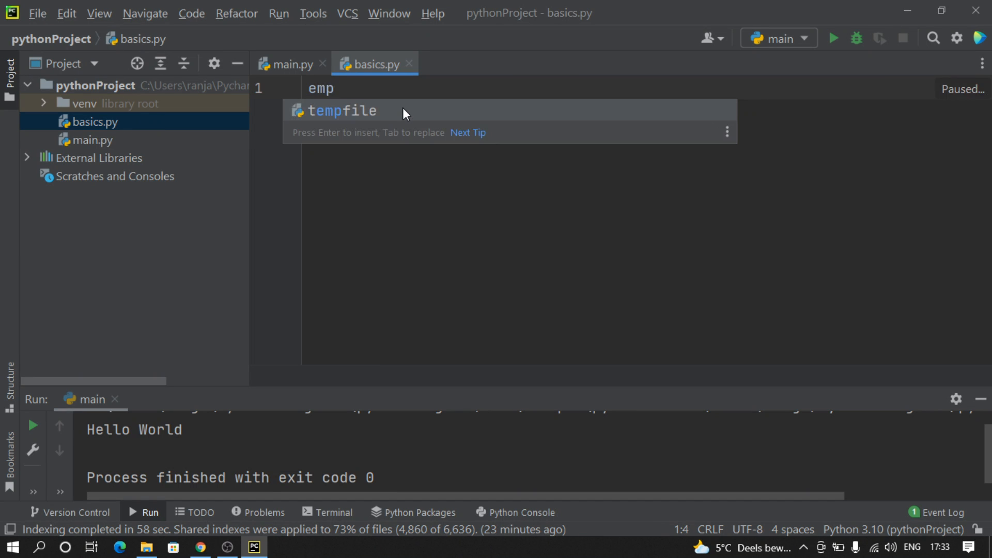
type("Name = \"John")
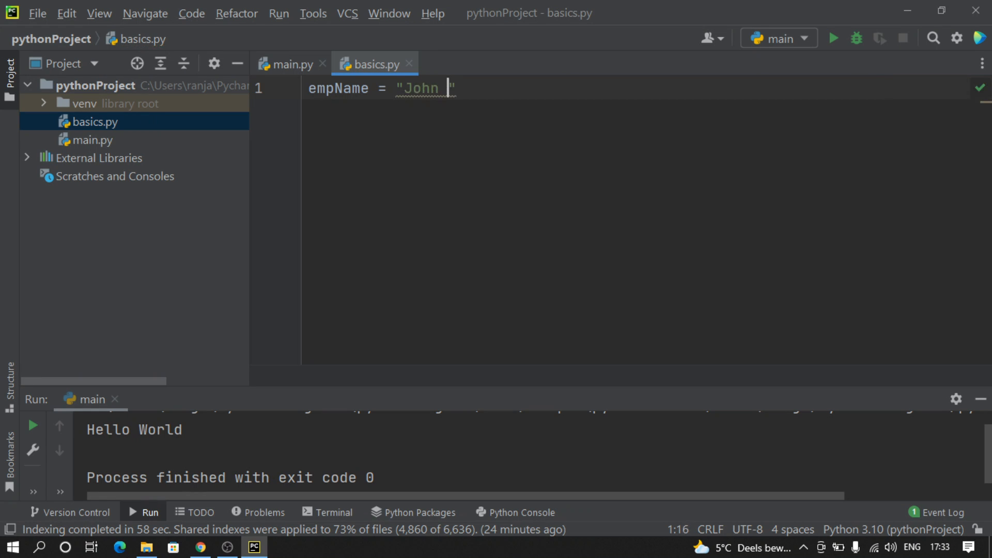
type("Doe")
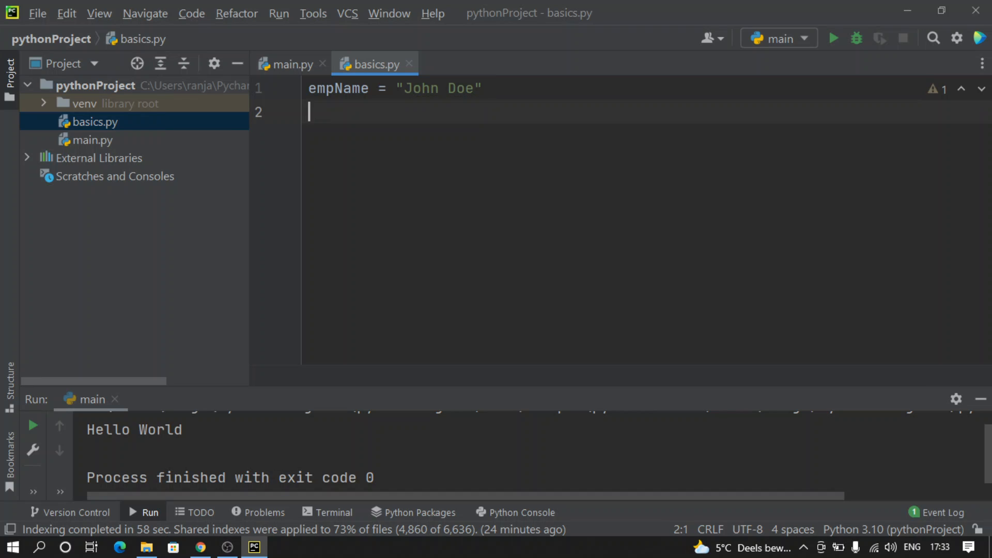
type("emp")
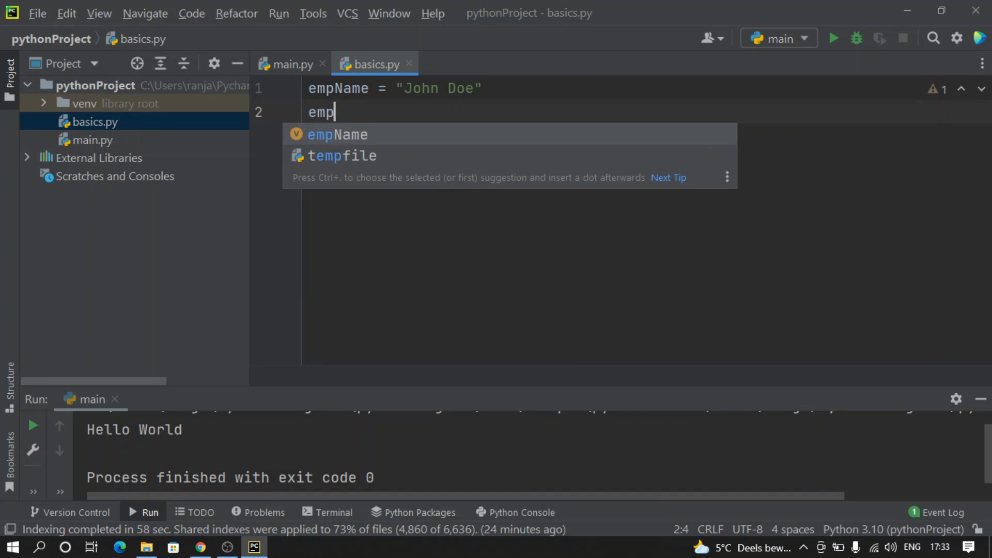
type("Age")
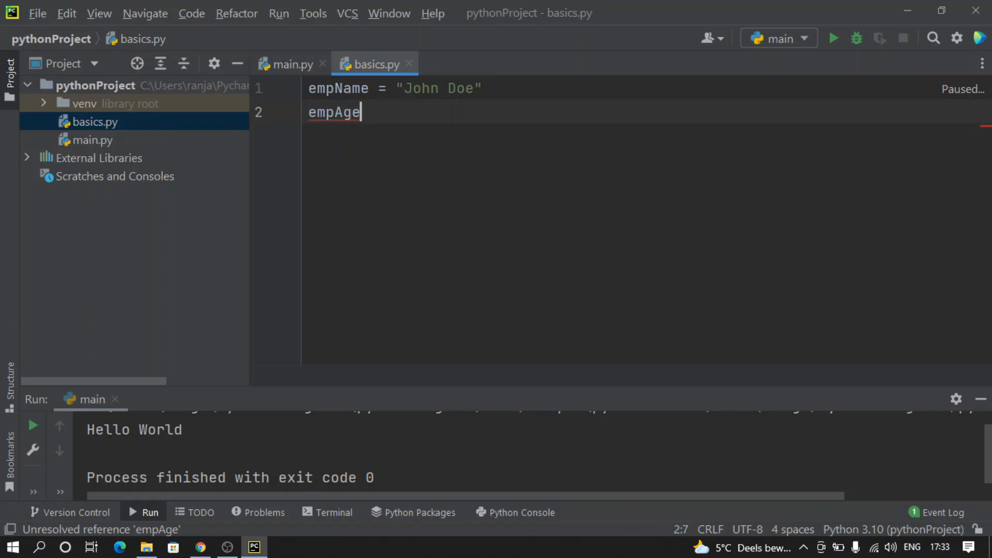
type("=")
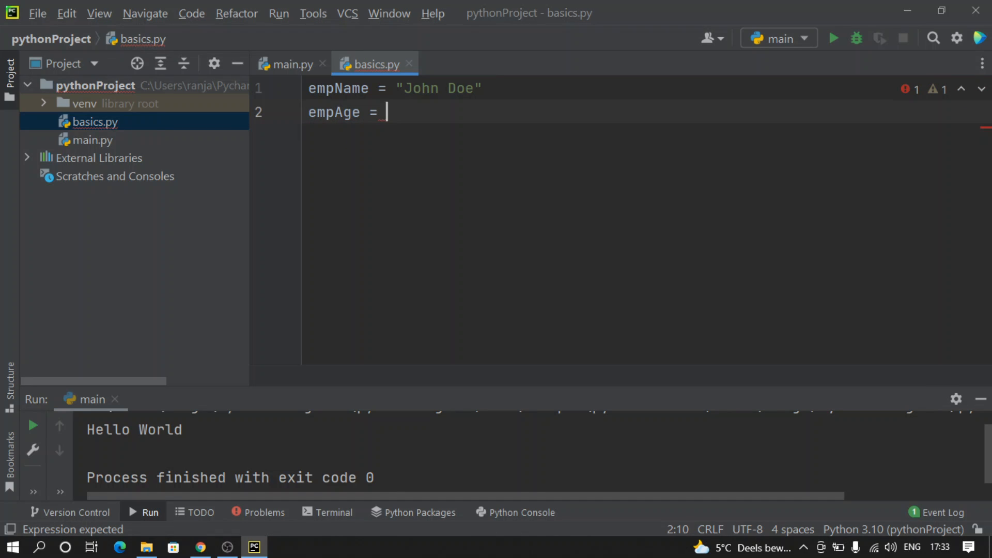
type("32")
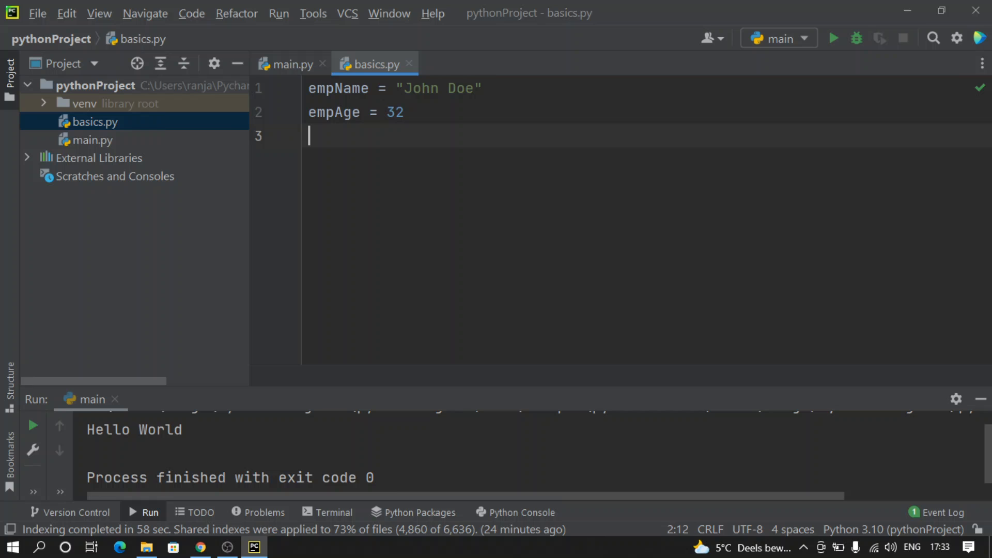
Add empSalary = 34567.89 and start a new line below it
type("em")
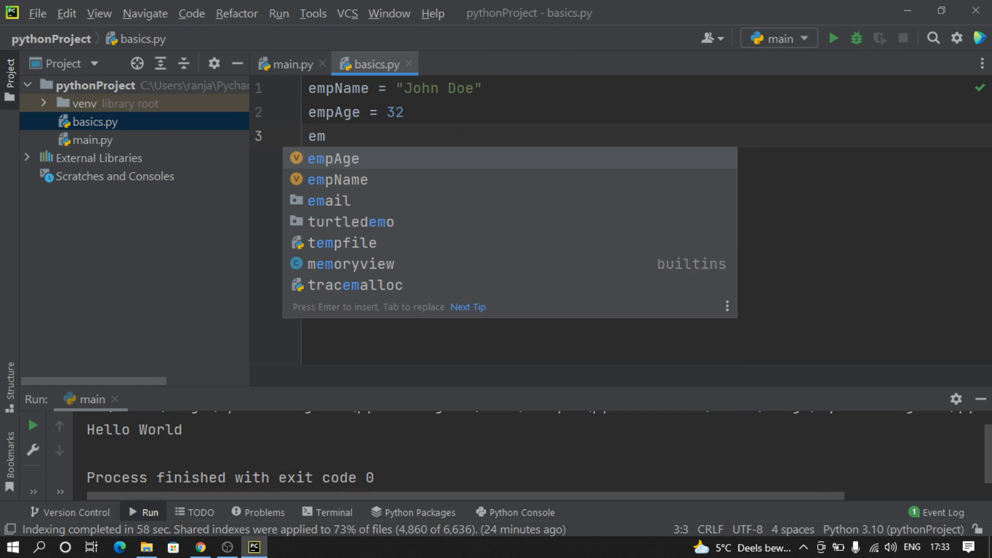
type("p")
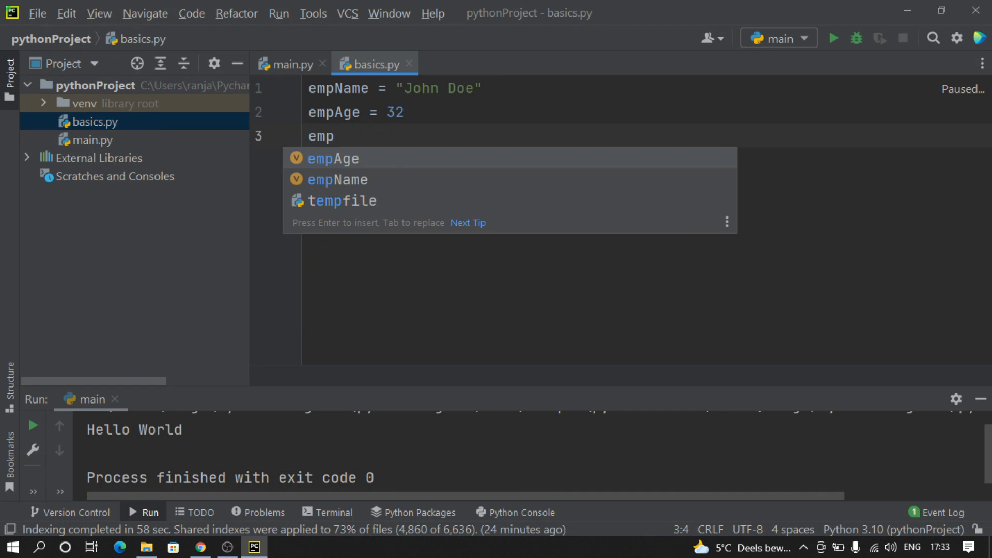
type("Salary =")
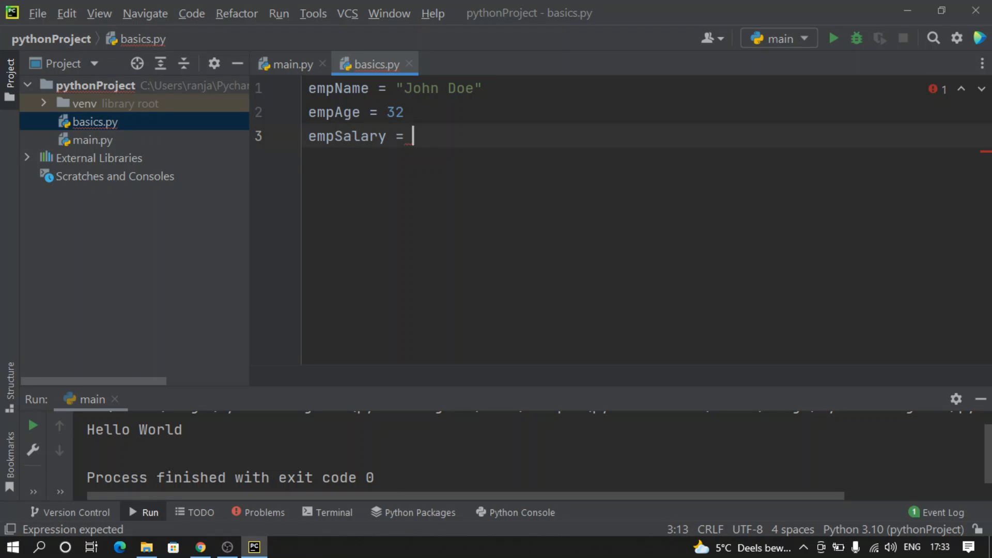
type("34567")
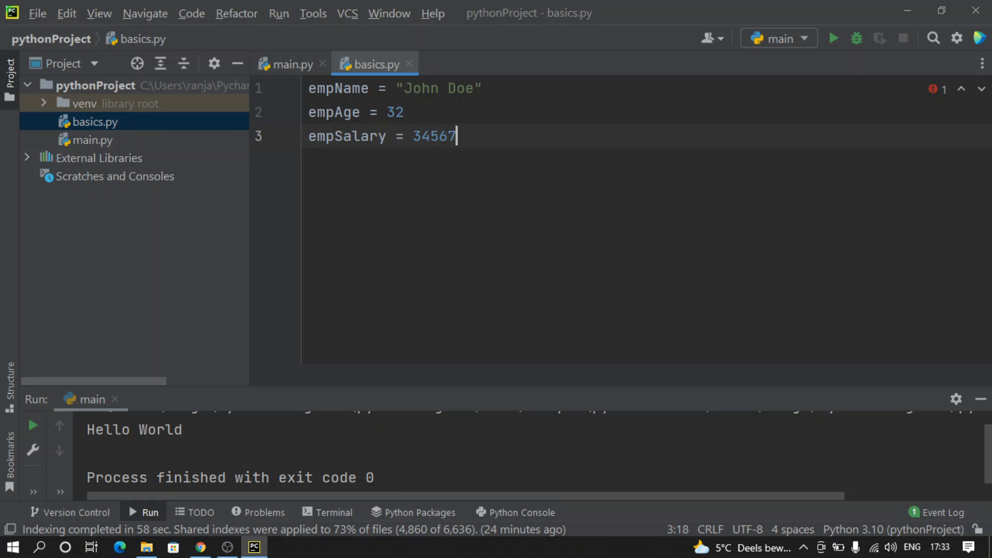
type(".89")
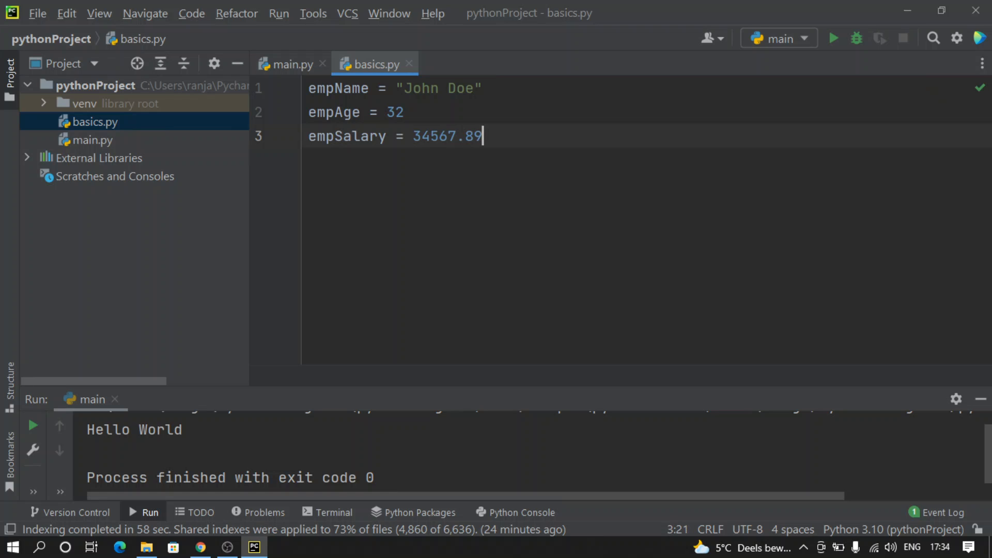
key("enter")
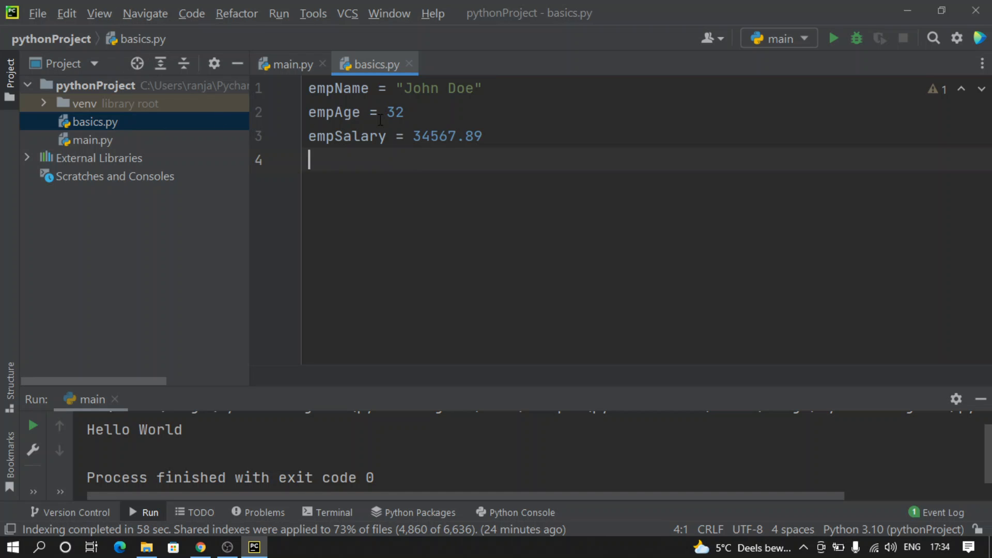
double_click(346, 136)
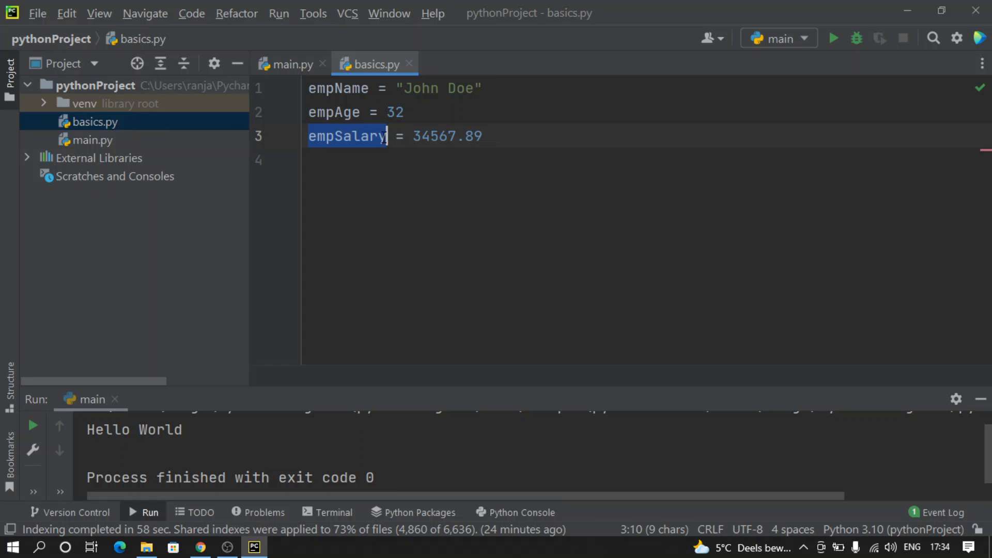
left_click(484, 136)
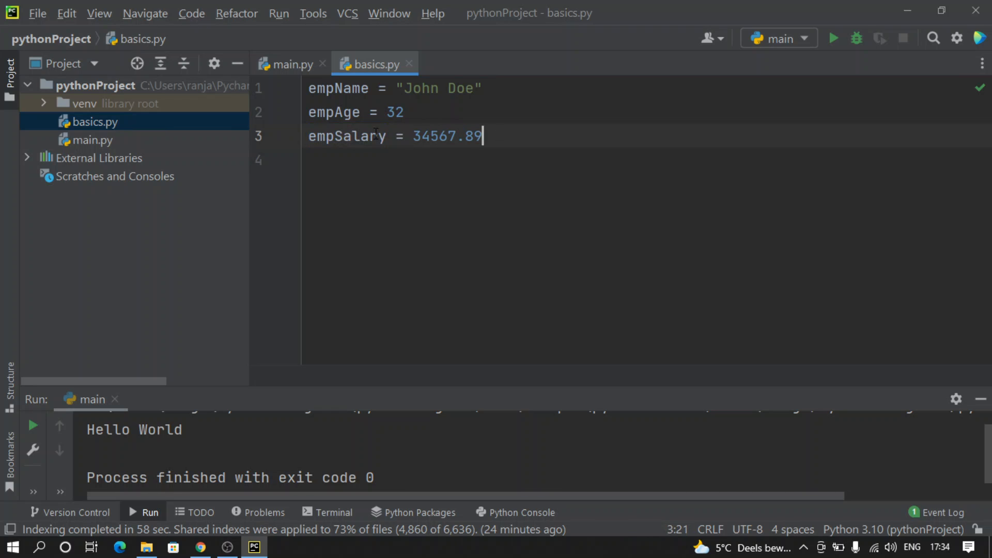
double_click(347, 135)
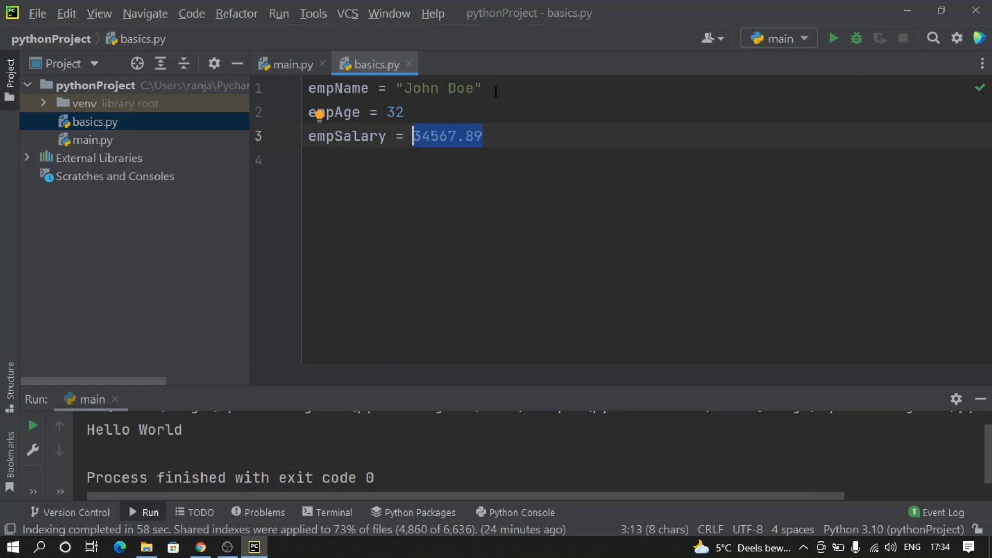
double_click(462, 88)
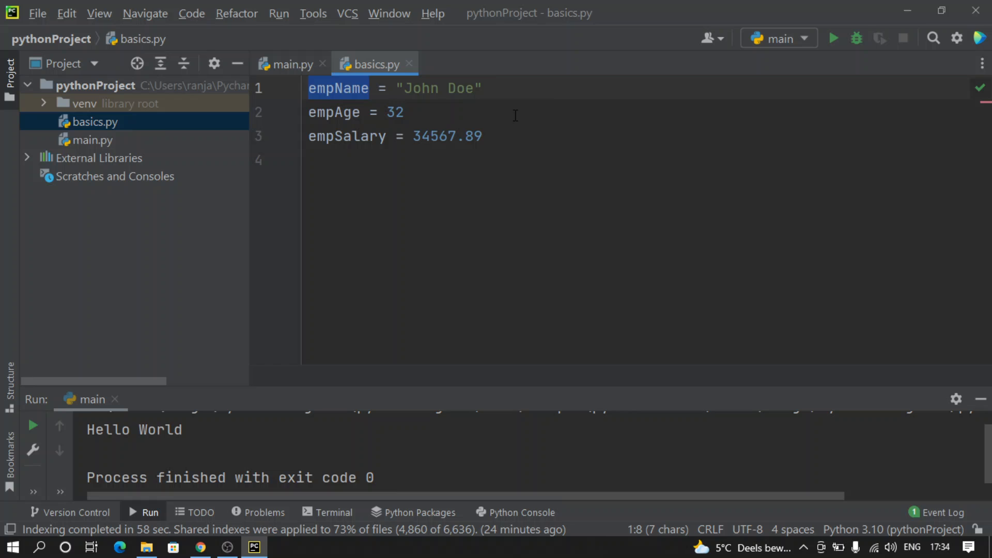
Add a second empName line set to "Jack", then change its value to 23
left_click(484, 88)
type("empName")
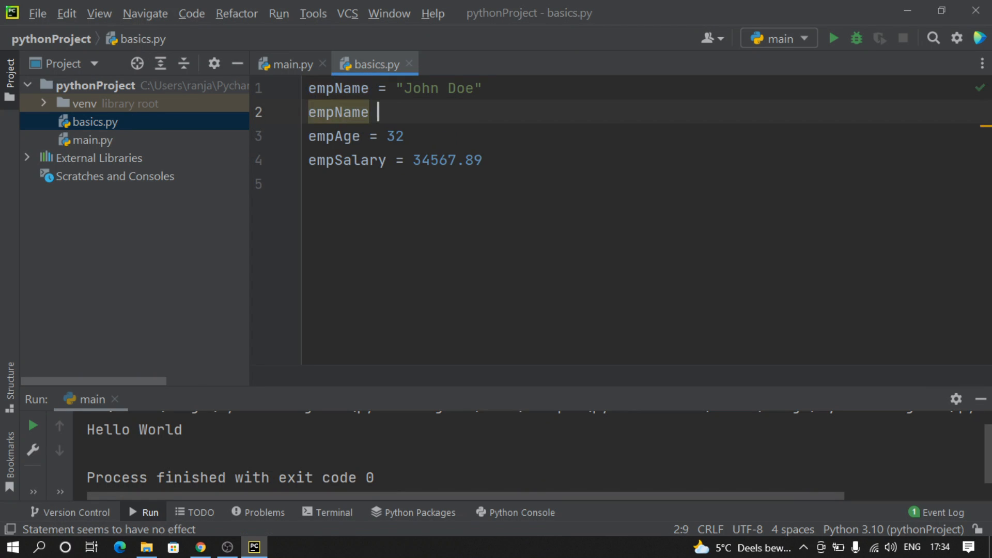
type("= \"")
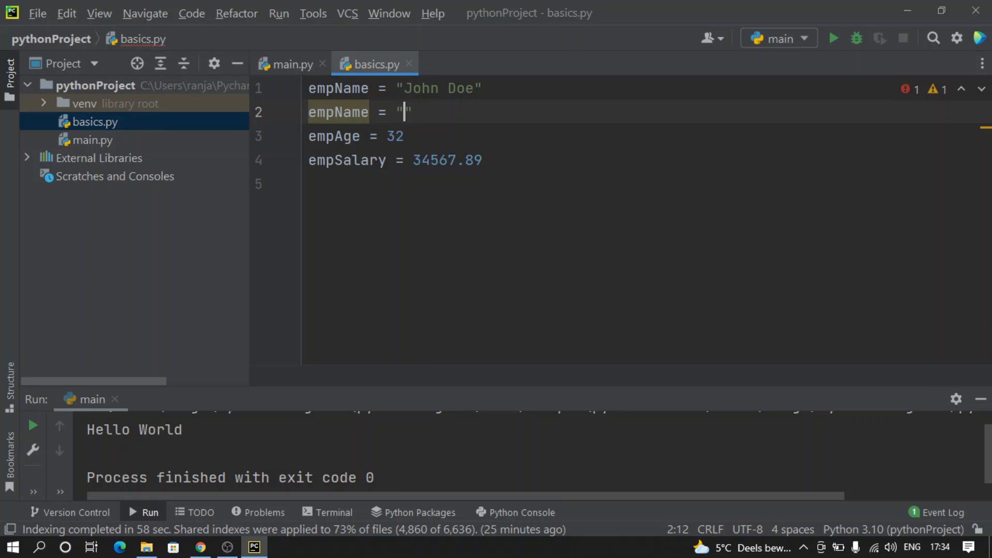
type("Jack")
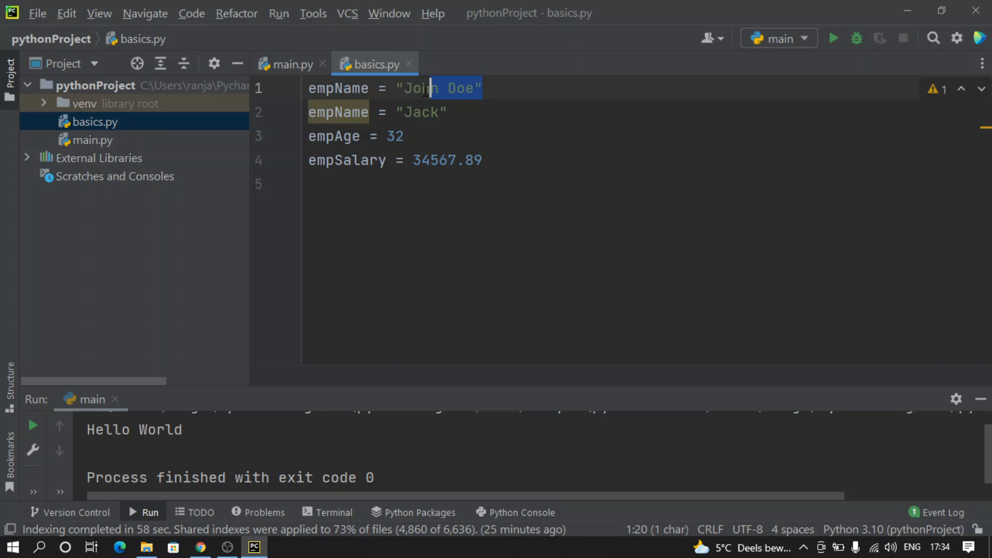
double_click(338, 88)
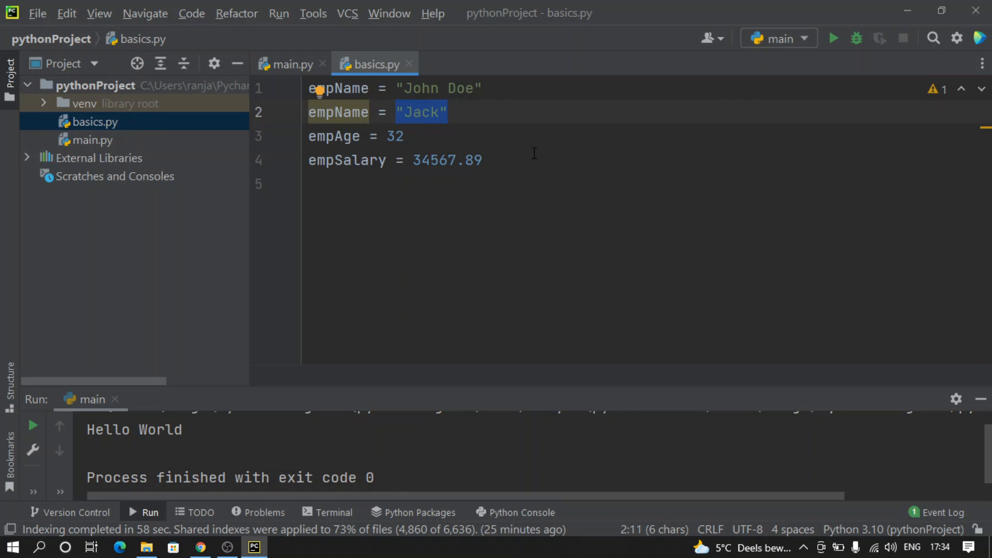
type("23")
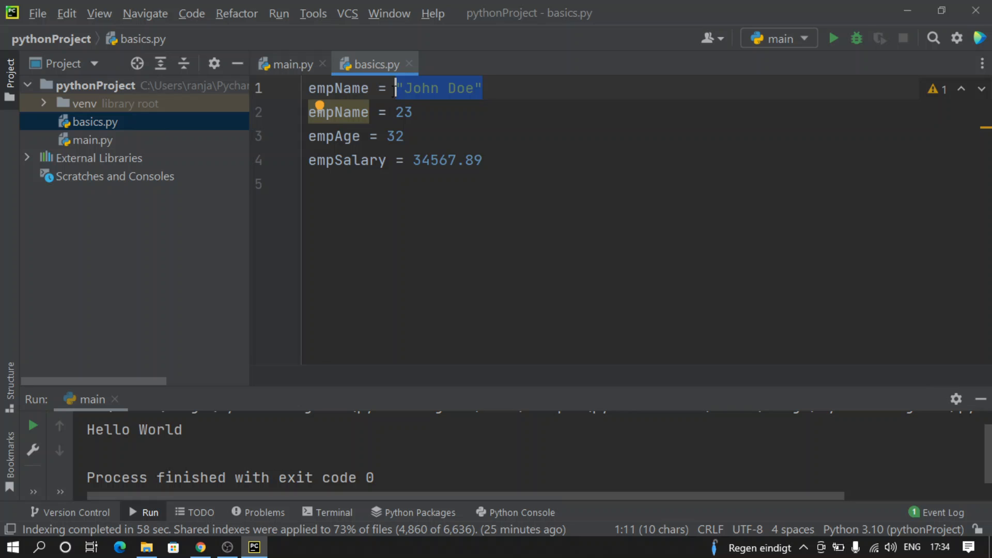
left_click(417, 113)
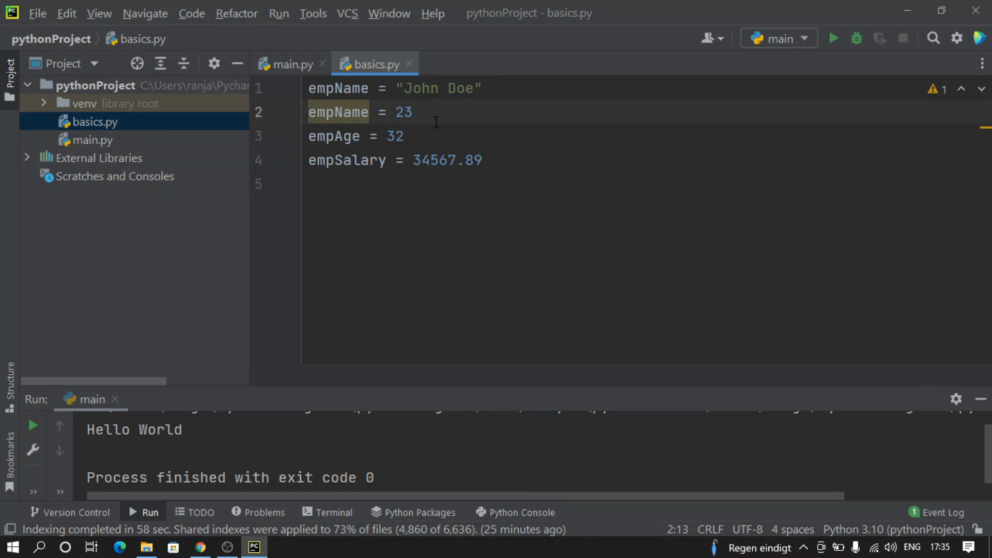
mouse_move(449, 119)
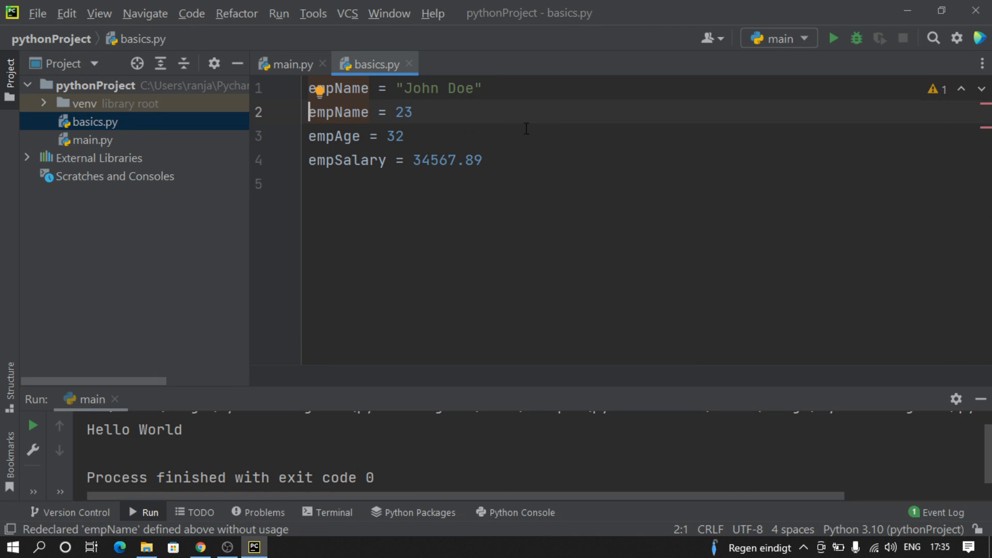
mouse_move(614, 136)
type("#")
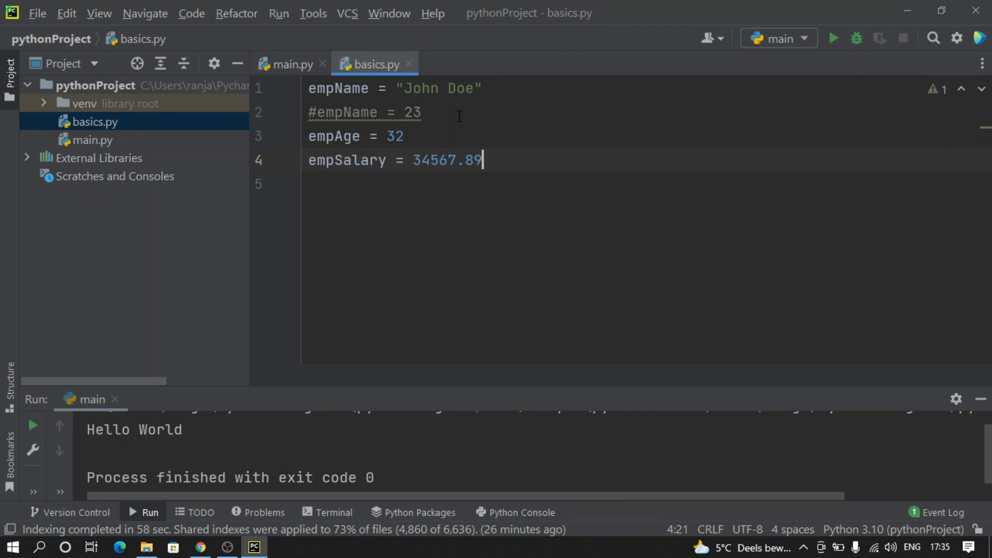
Select the commented-out empName = 23 line, then move to the empSalary line
left_click(422, 112)
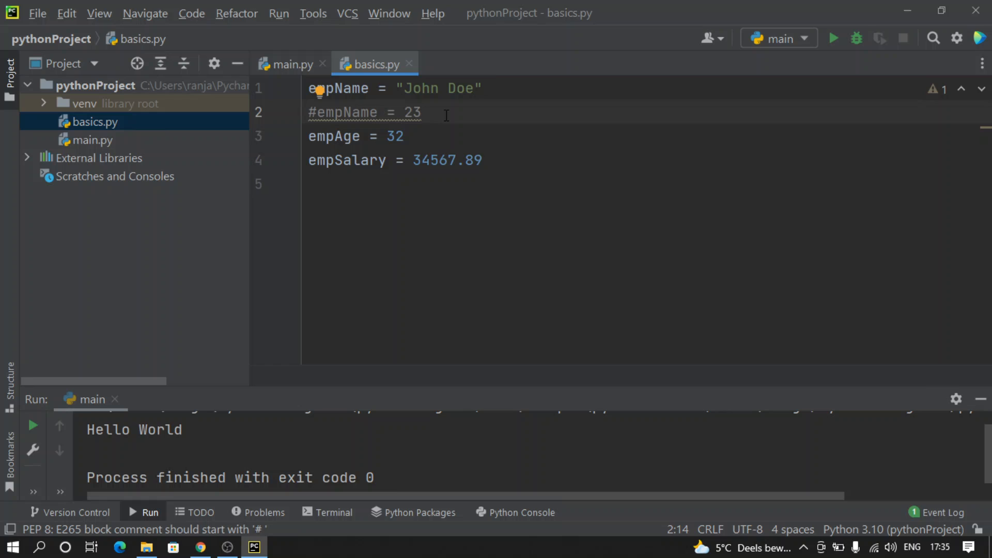
triple_click(342, 113)
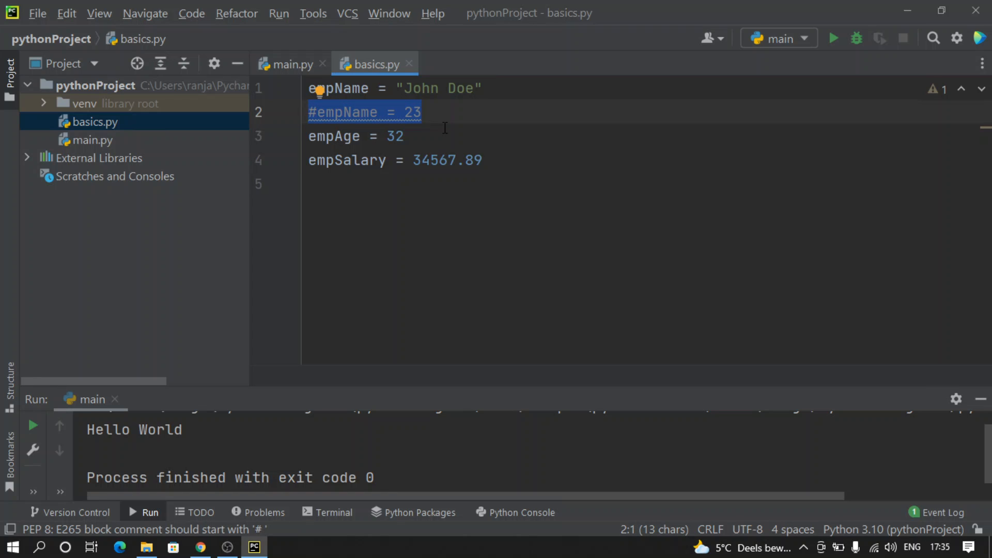
left_click(405, 136)
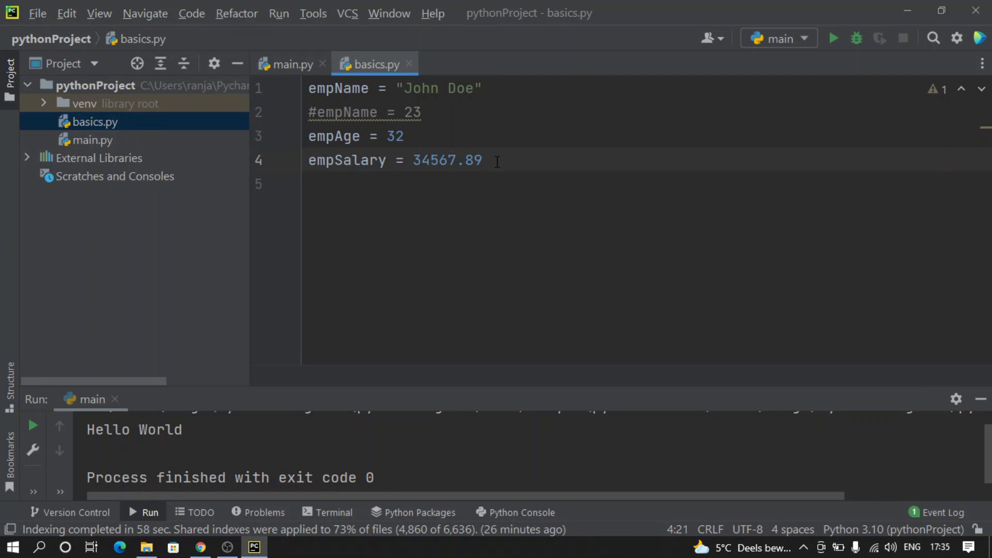
Type empHobbies = ["Running", "Cooking", "Playing"] on a new line
type("e")
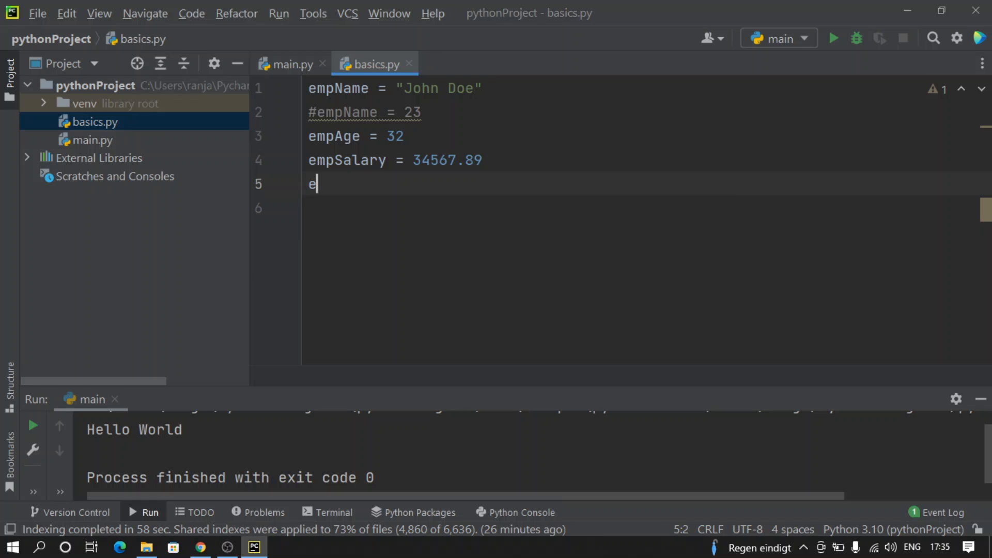
type("mp")
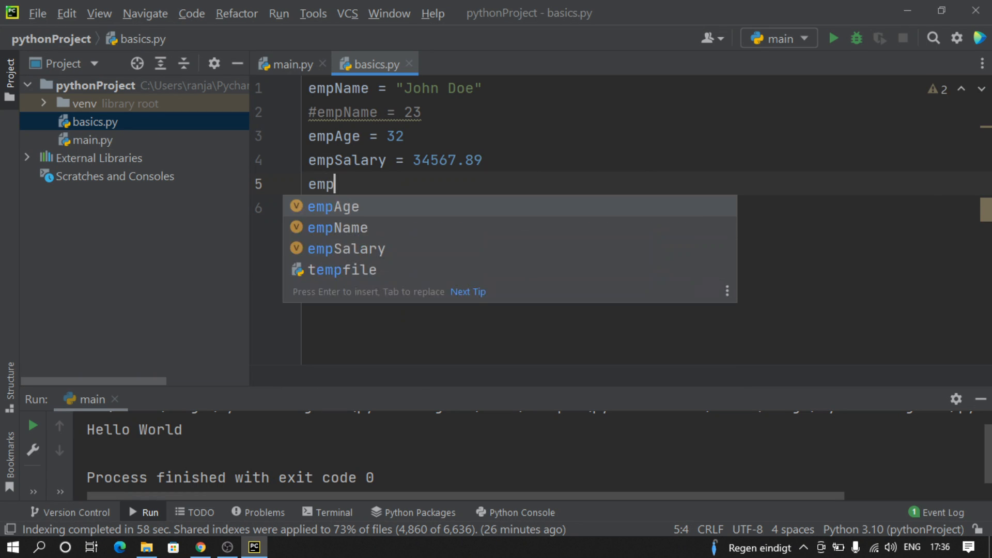
type("Hobbies =")
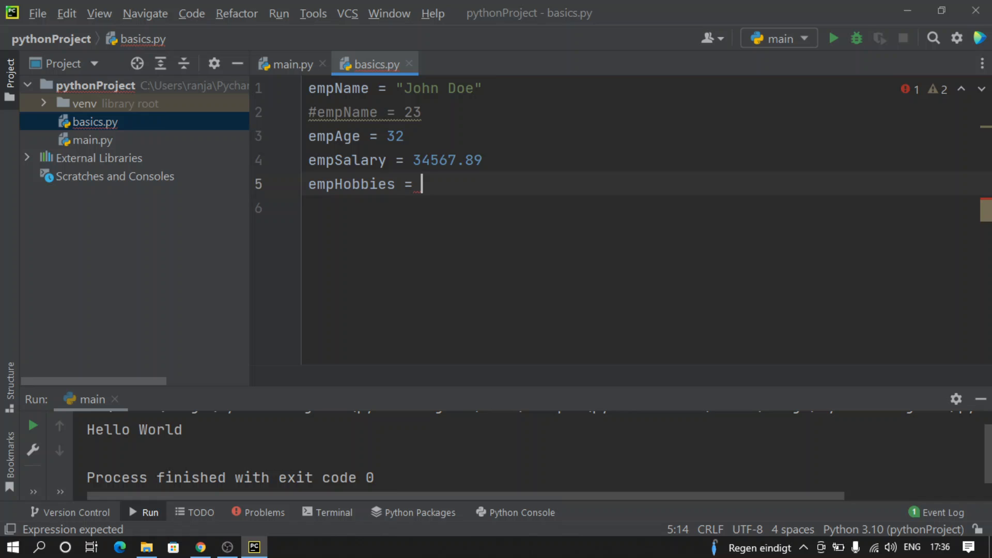
type("[\"R\"]")
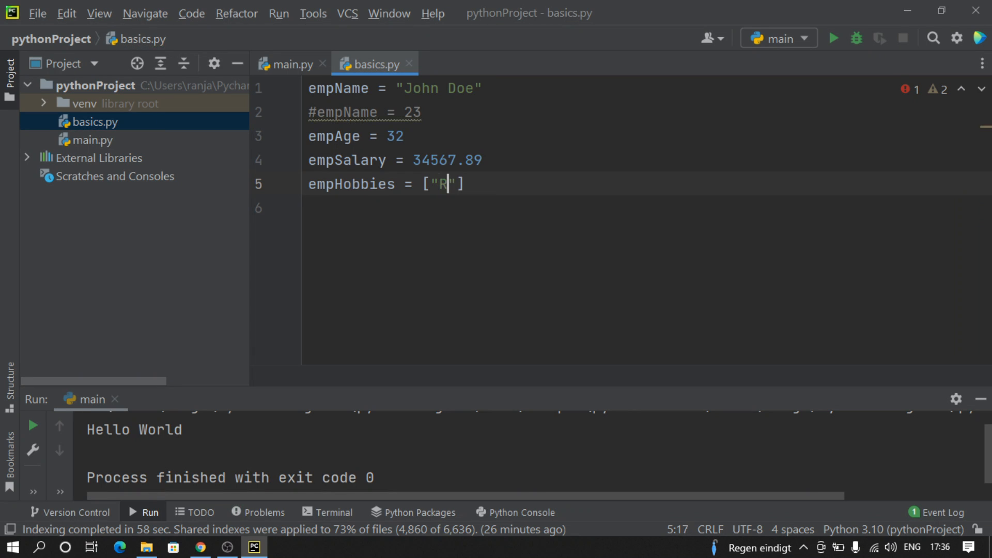
type("unning")
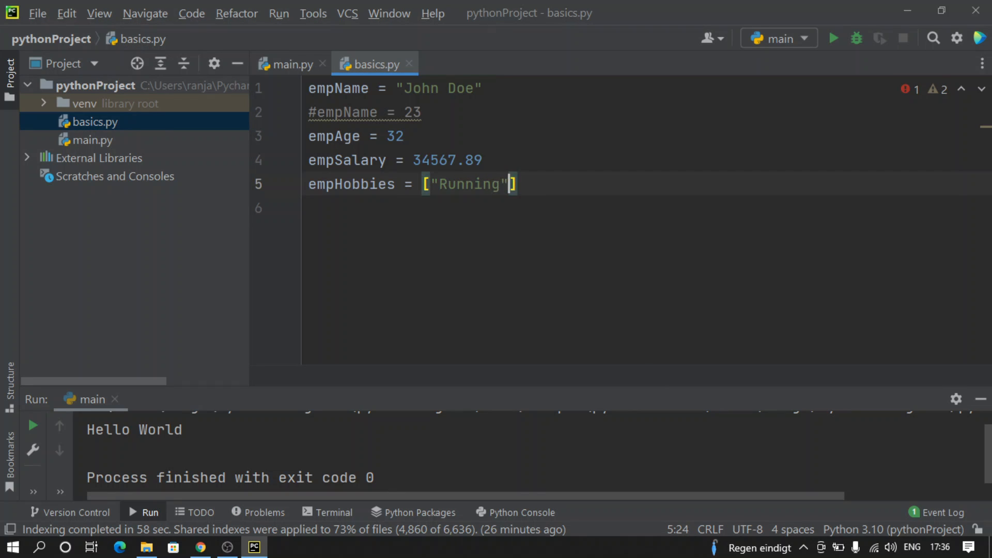
type(", \"C")
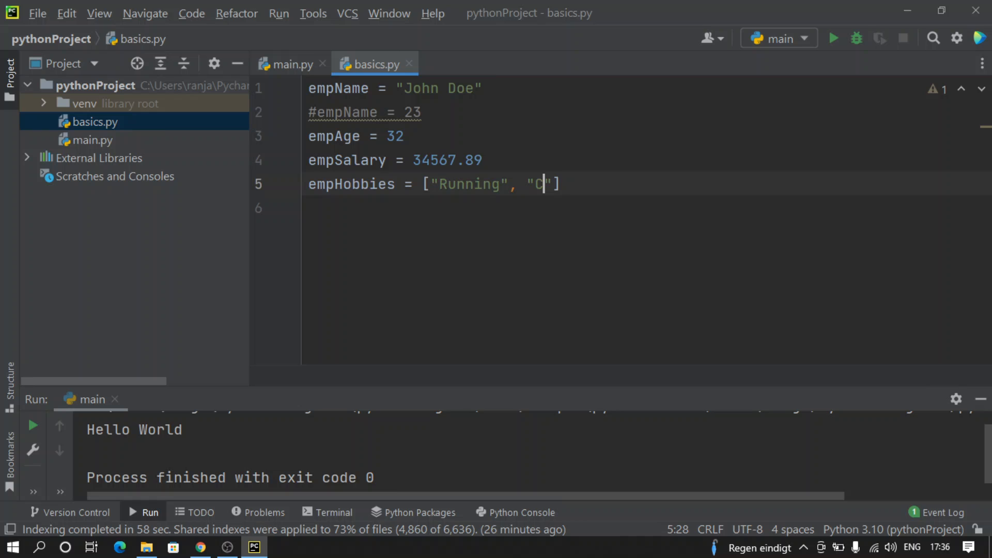
type("ooking\", \"")
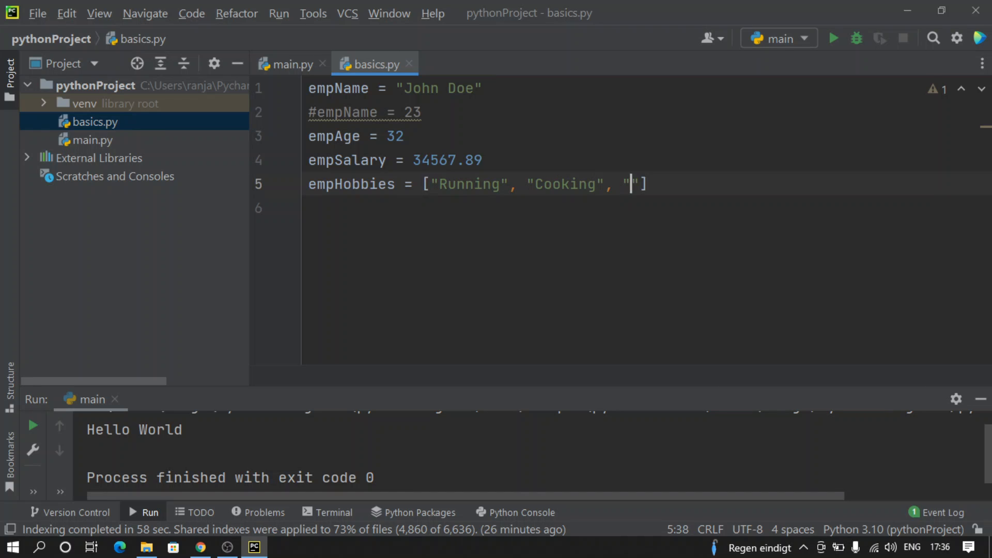
type("Playi")
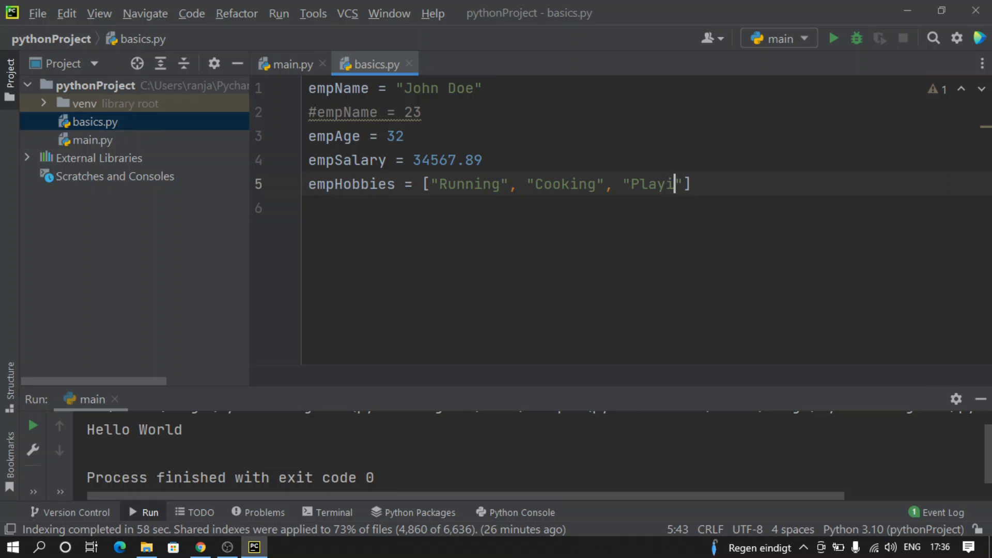
type("ng")
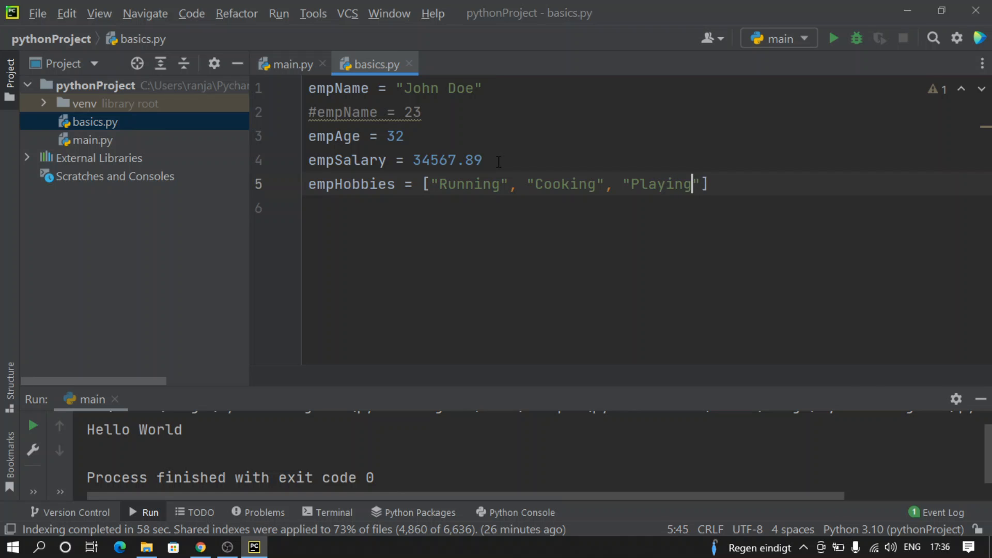
Select parts of the hobbies list and revisit the empAge line
double_click(351, 184)
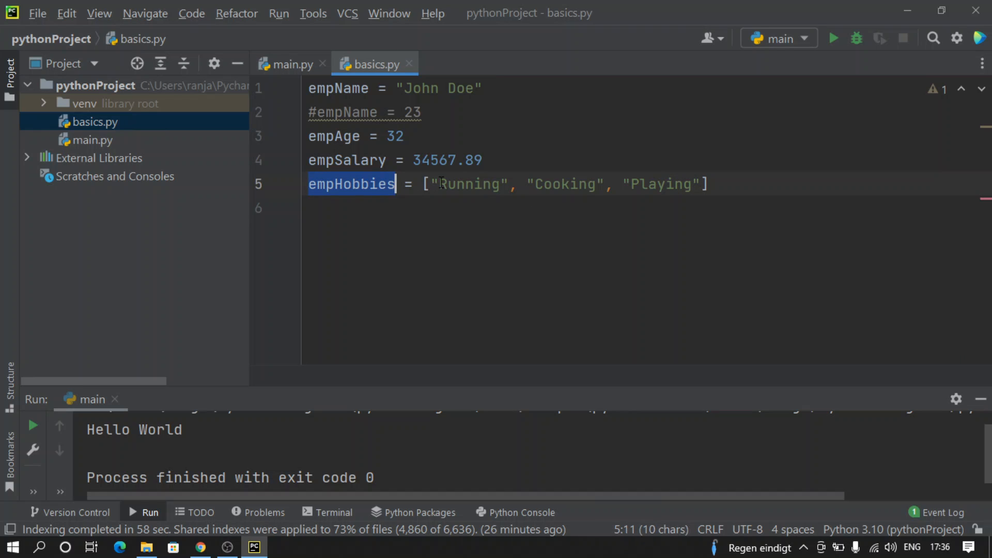
double_click(470, 183)
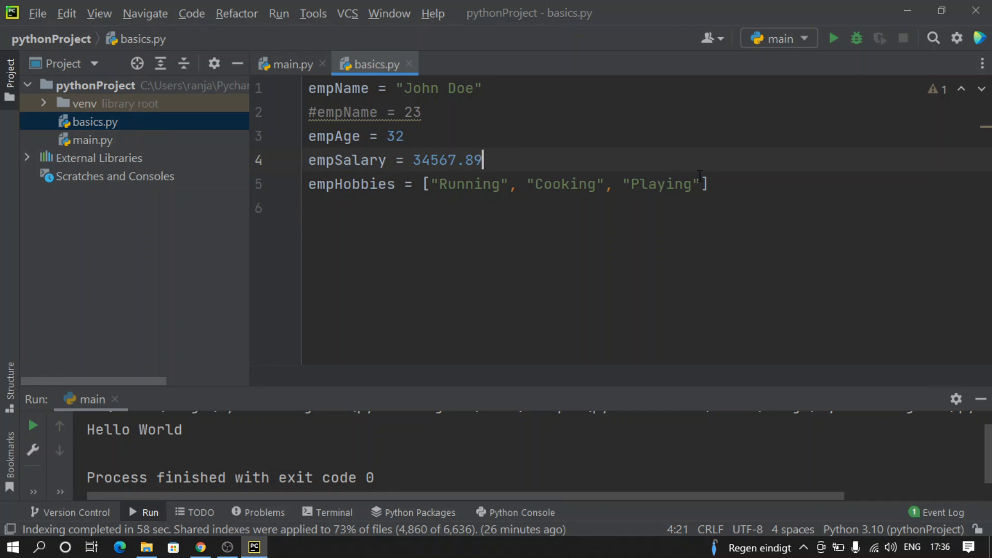
left_click_drag(424, 184, 707, 184)
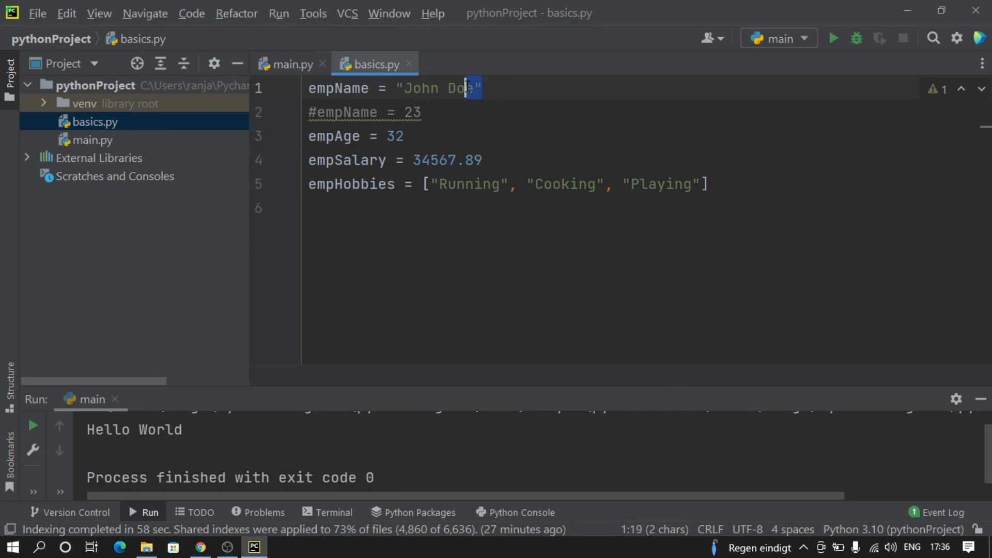
left_click_drag(432, 184, 708, 184)
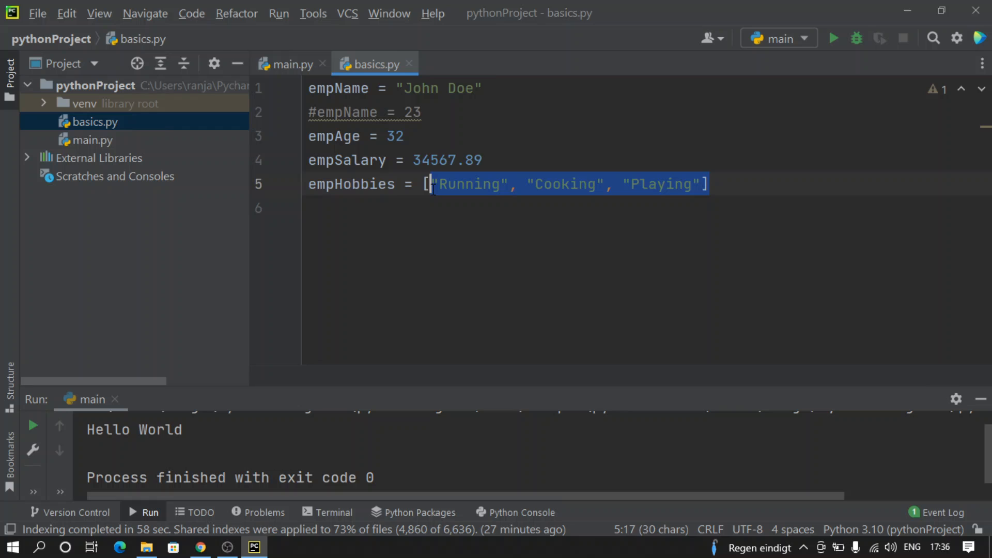
left_click(529, 137)
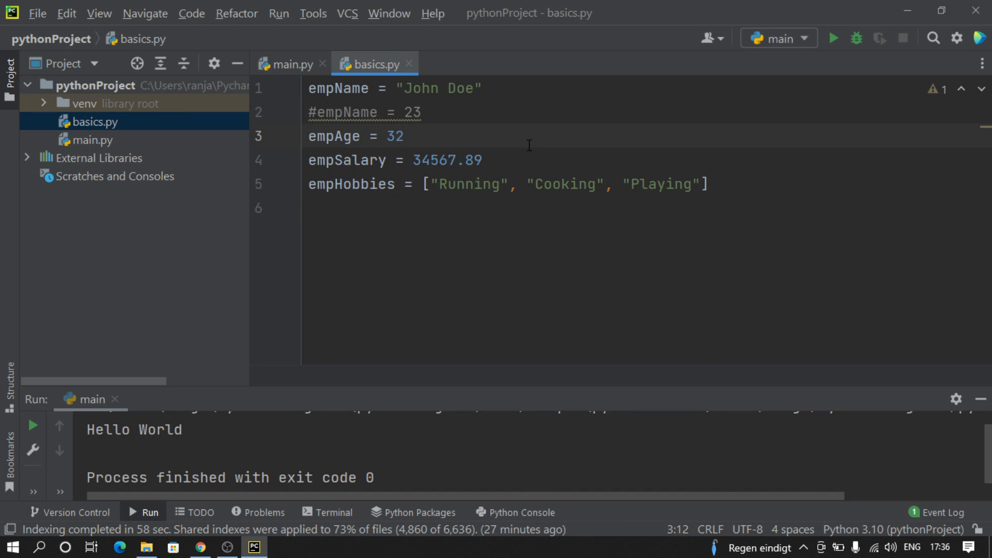
left_click(405, 136)
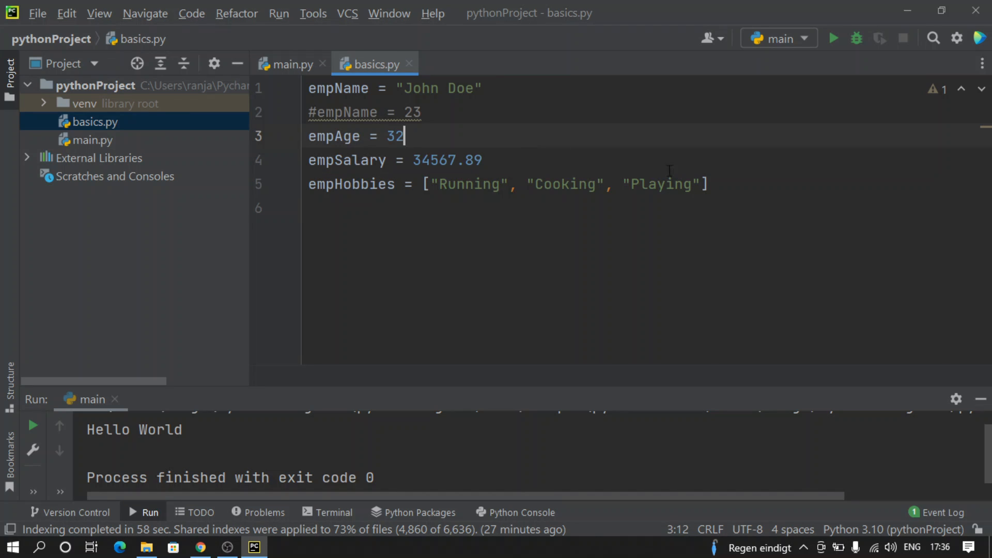
left_click(722, 184)
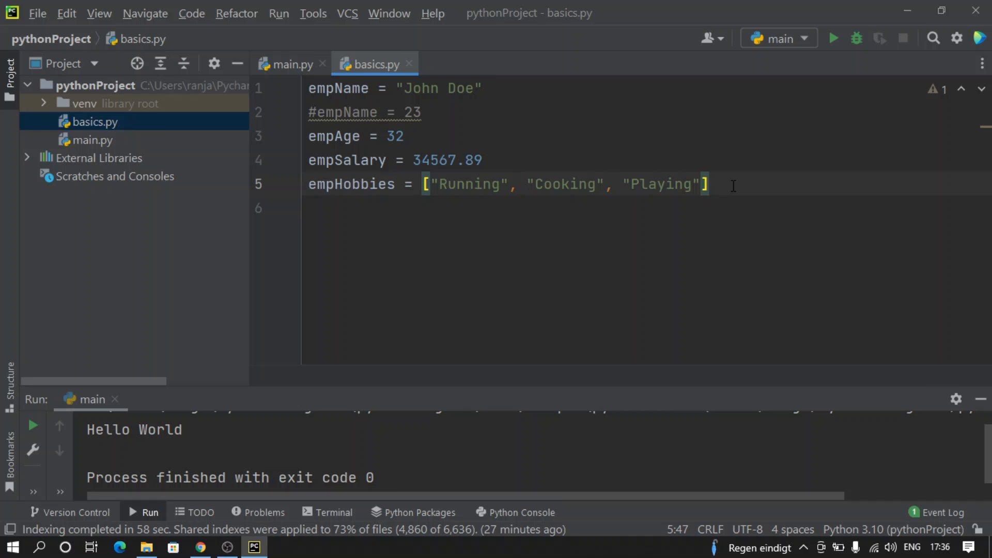
mouse_move(591, 168)
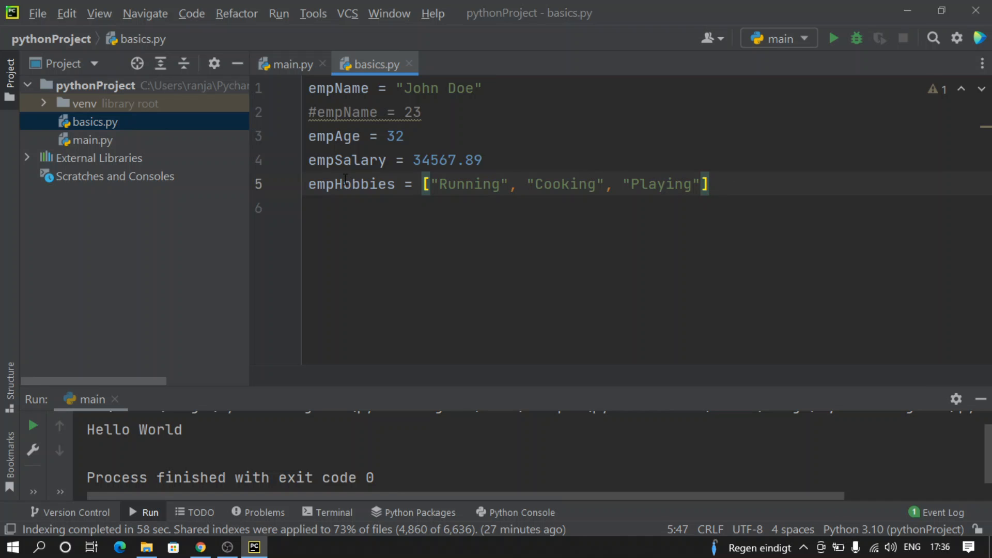
left_click(359, 136)
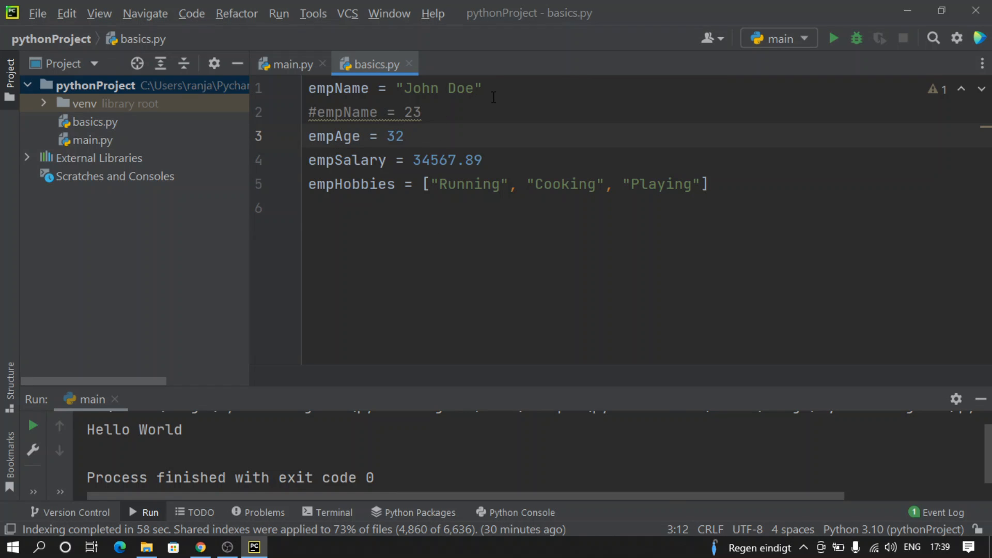
Make line 1 assign empName, empAge = "John Doe", 32 and comment out the old empAge line
left_click(484, 88)
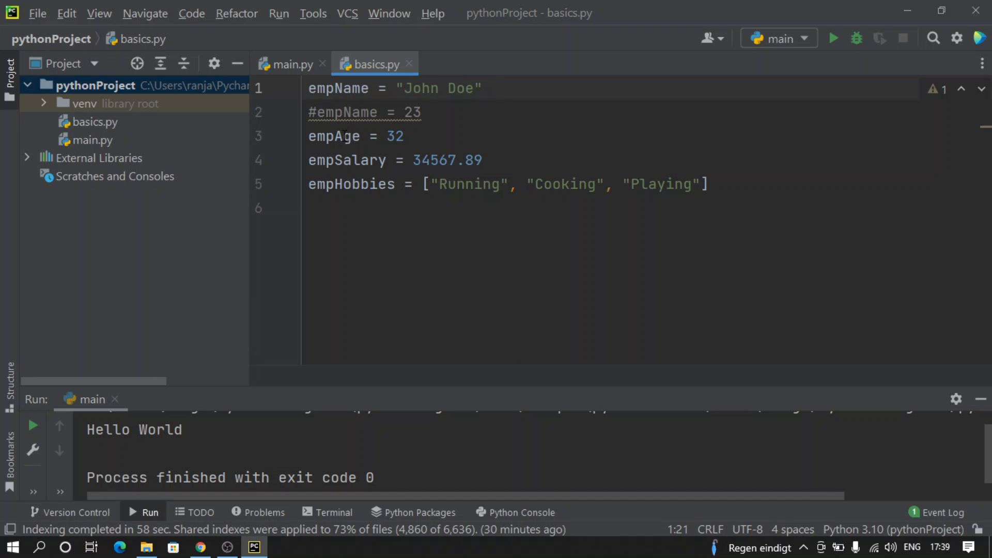
double_click(333, 136)
type(", ")
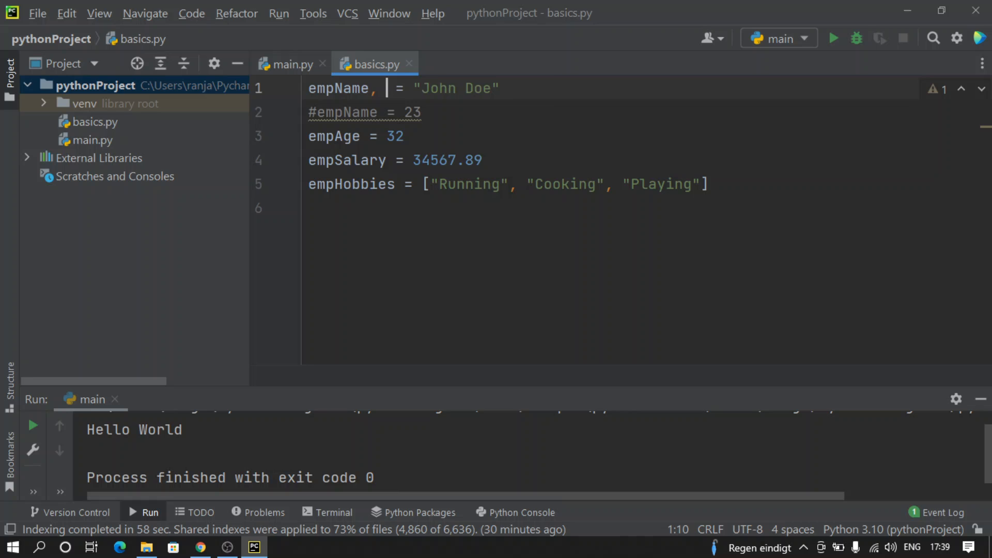
type("empAge")
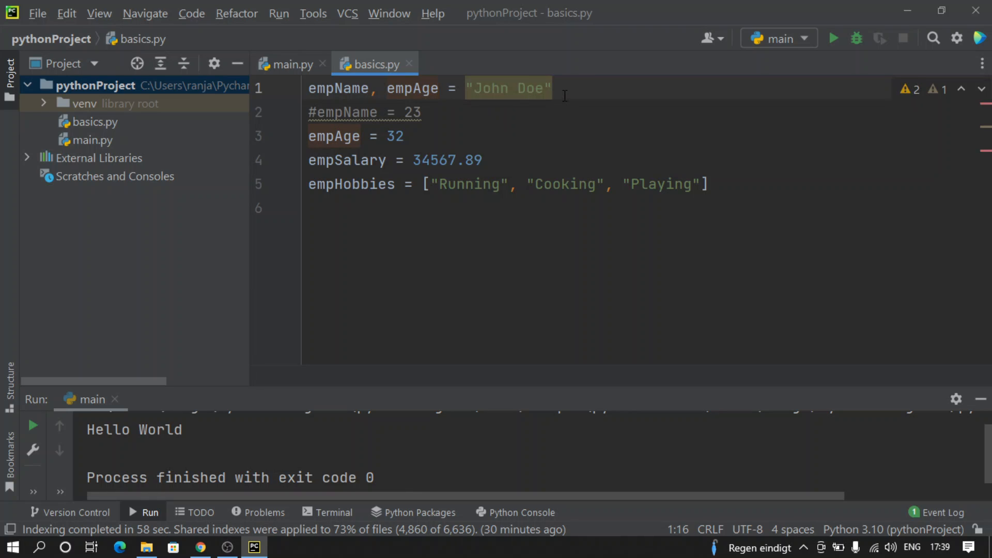
type(", 32")
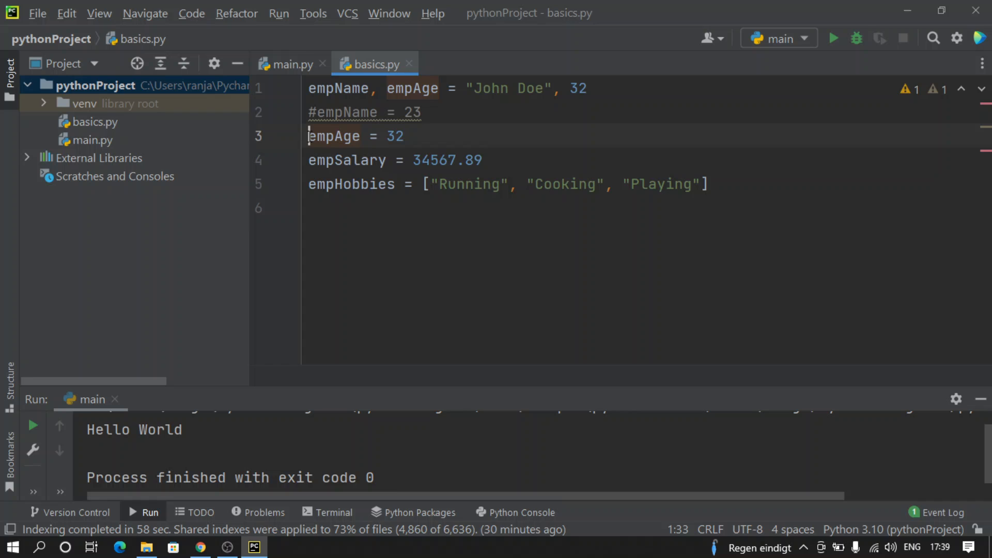
key("ctrl+slash")
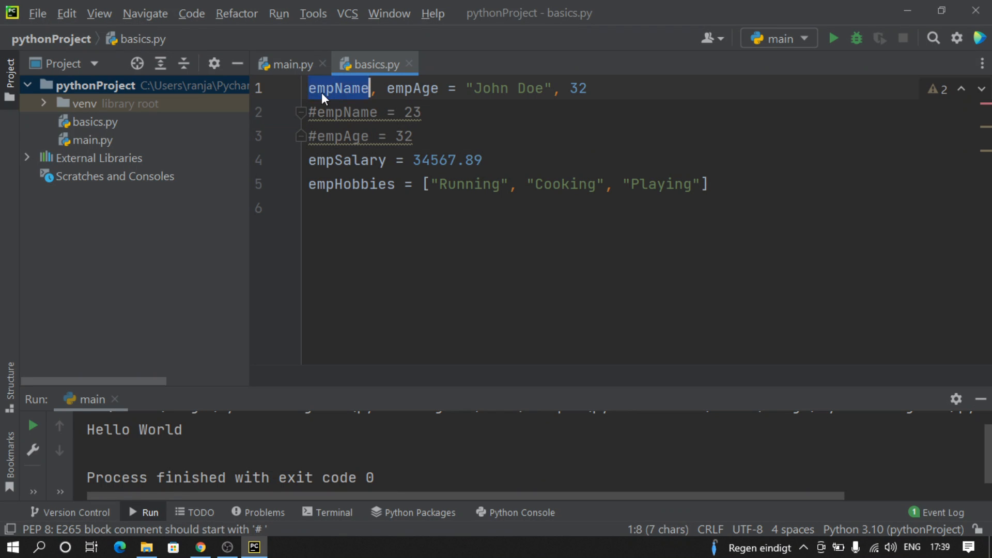
left_click(438, 88)
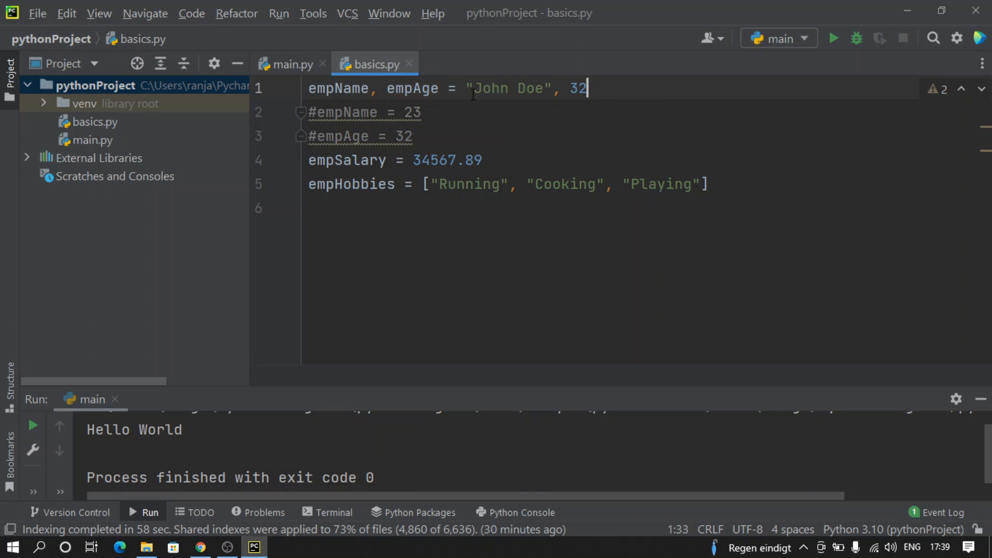
double_click(339, 87)
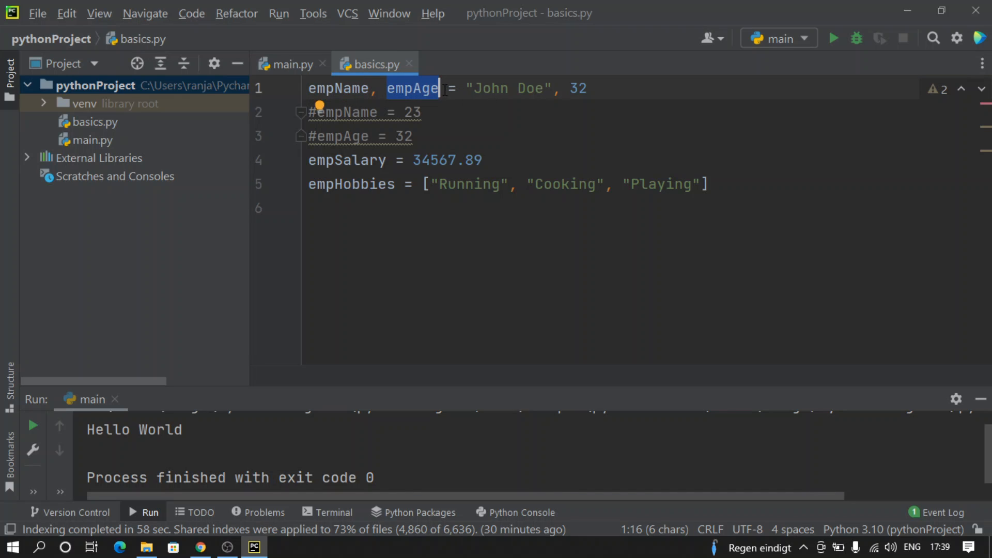
left_click(465, 127)
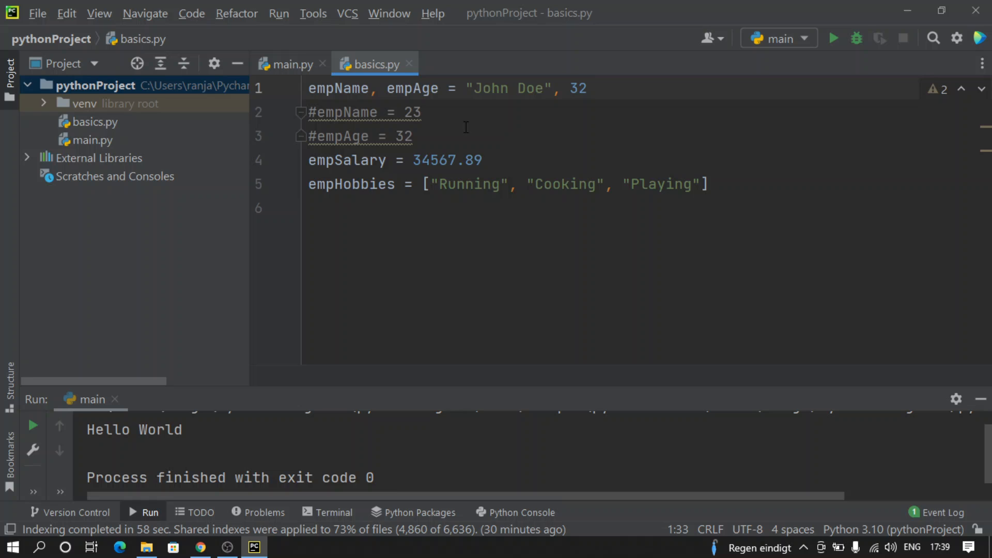
left_click(484, 160)
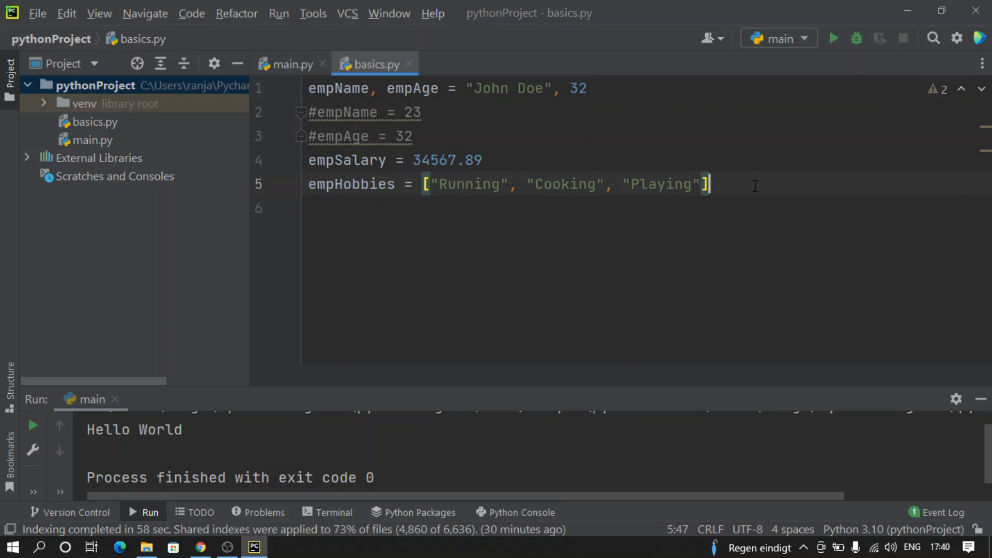
Add print statements for empName, empAge and empSalary, and begin the empHobbies print
key("Enter")
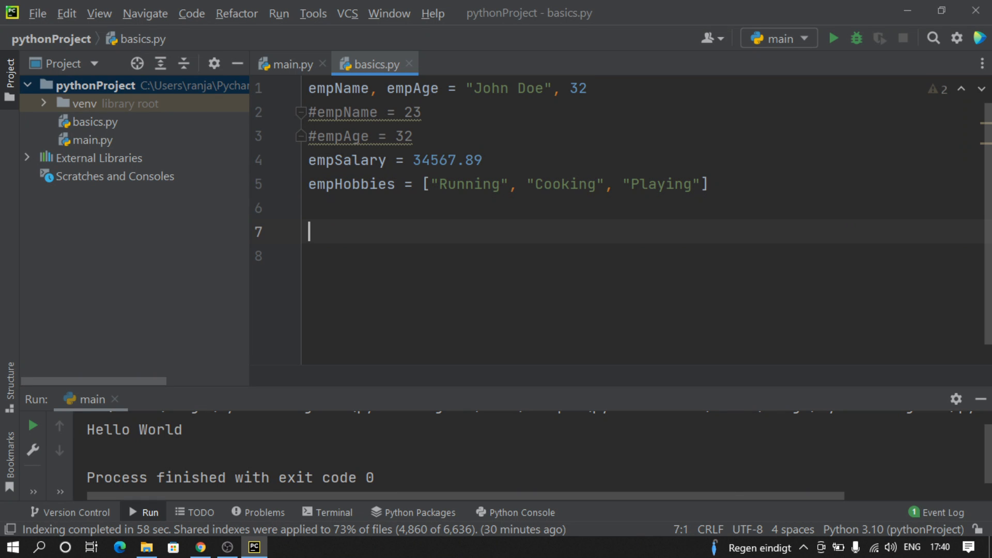
type("print(")
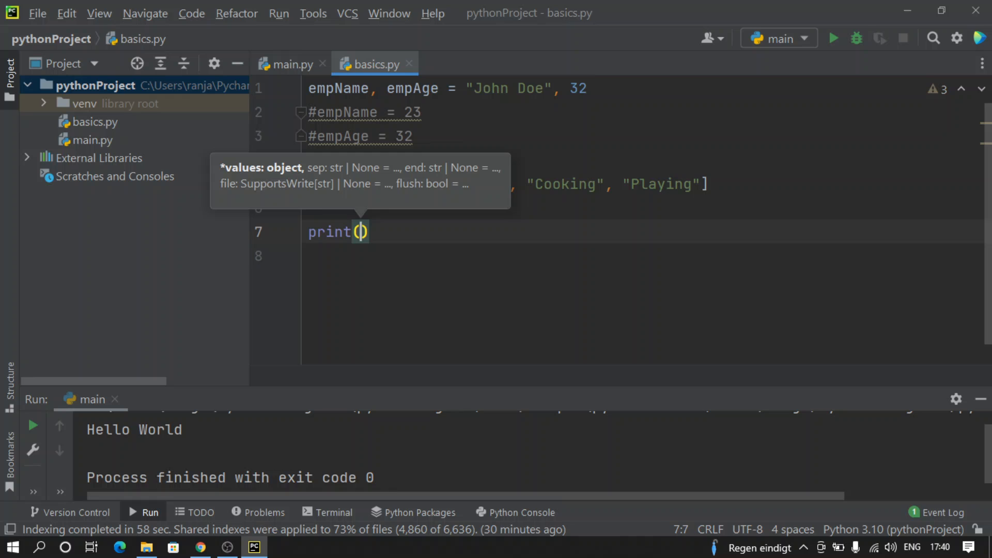
type("empName")
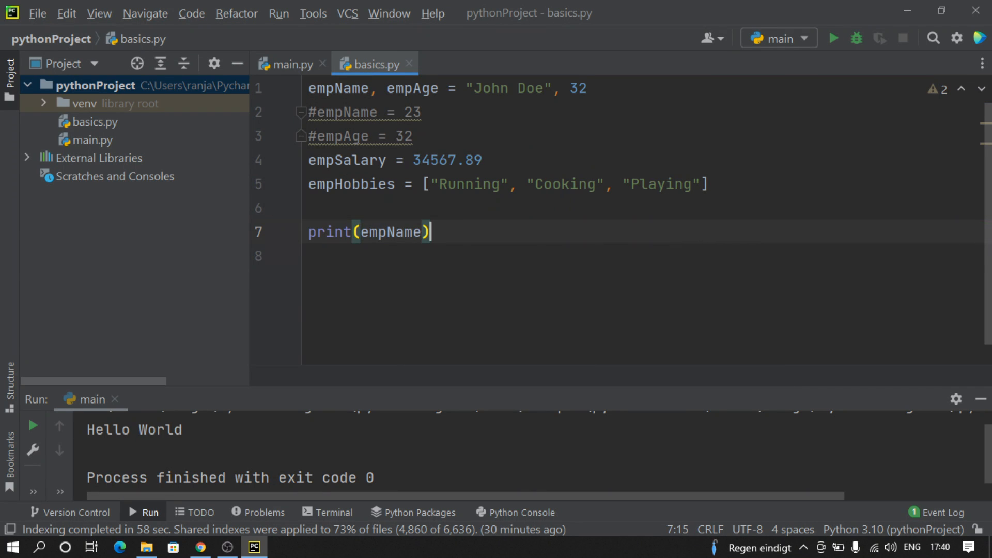
type("print(")
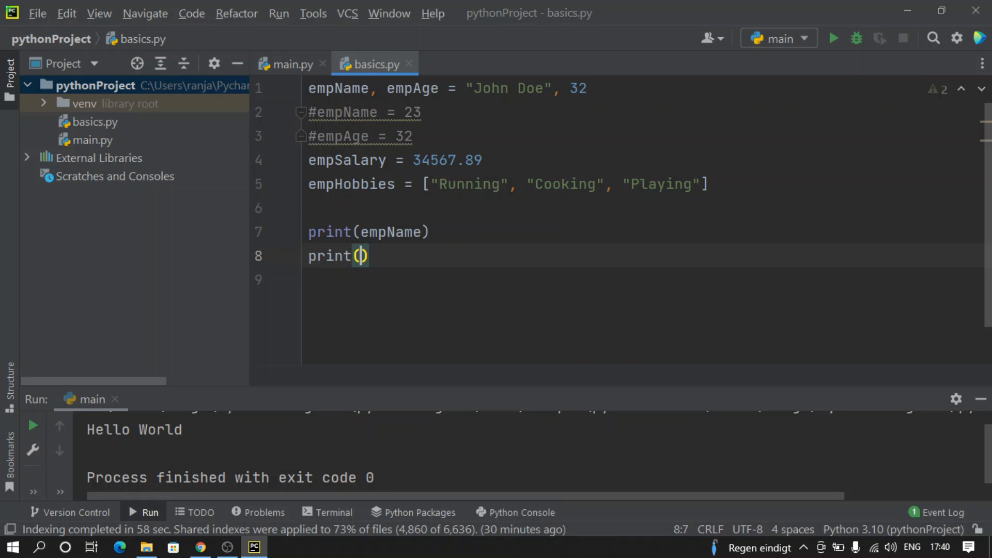
type("empAge")
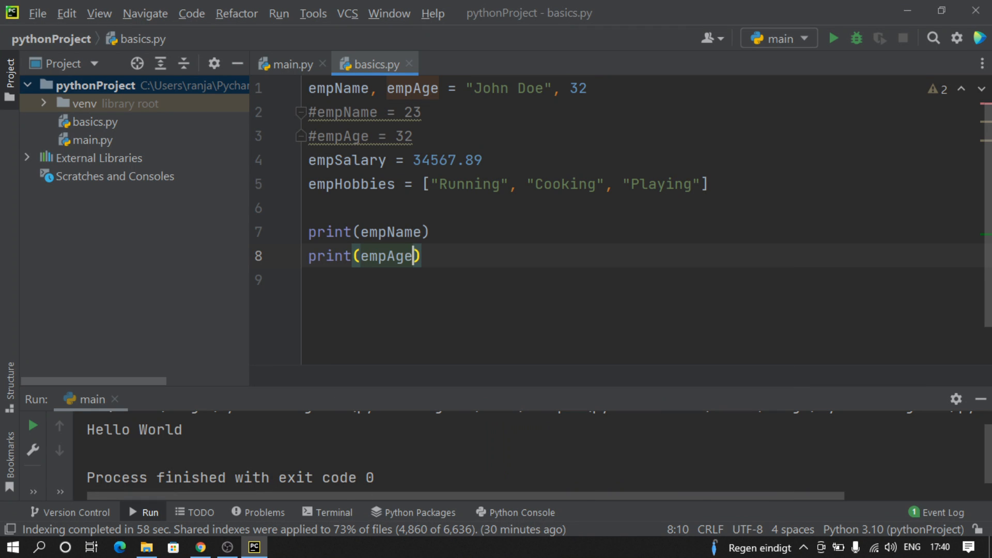
key("enter")
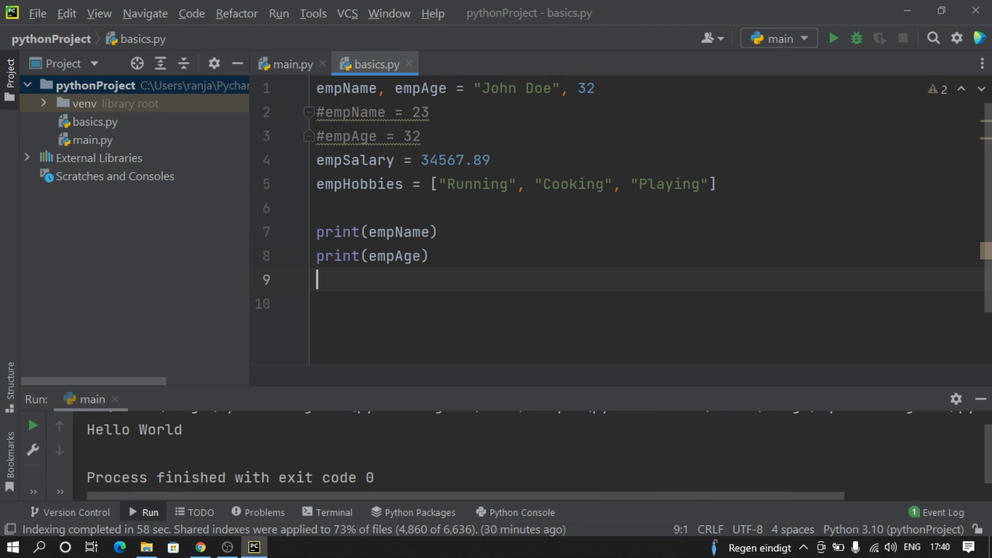
type("print(")
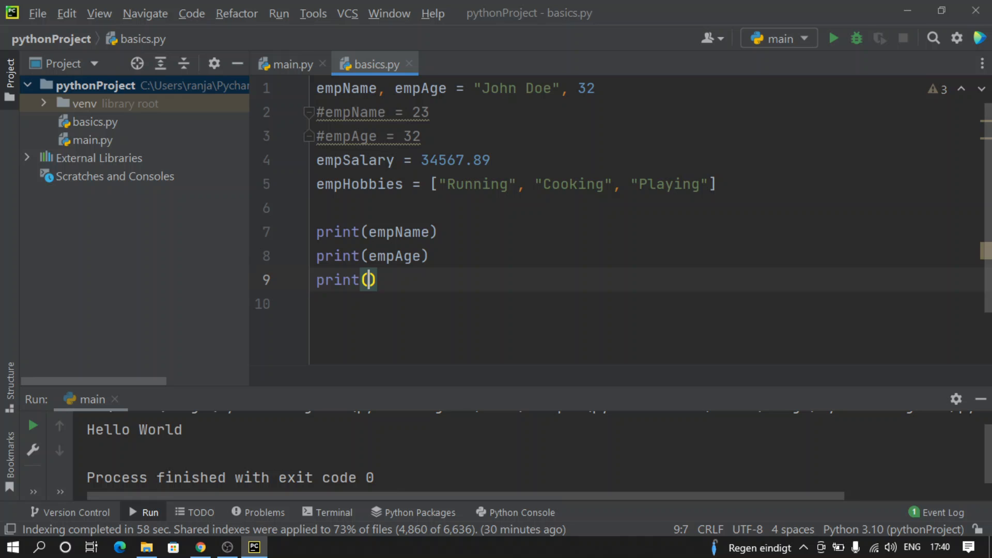
type("emp")
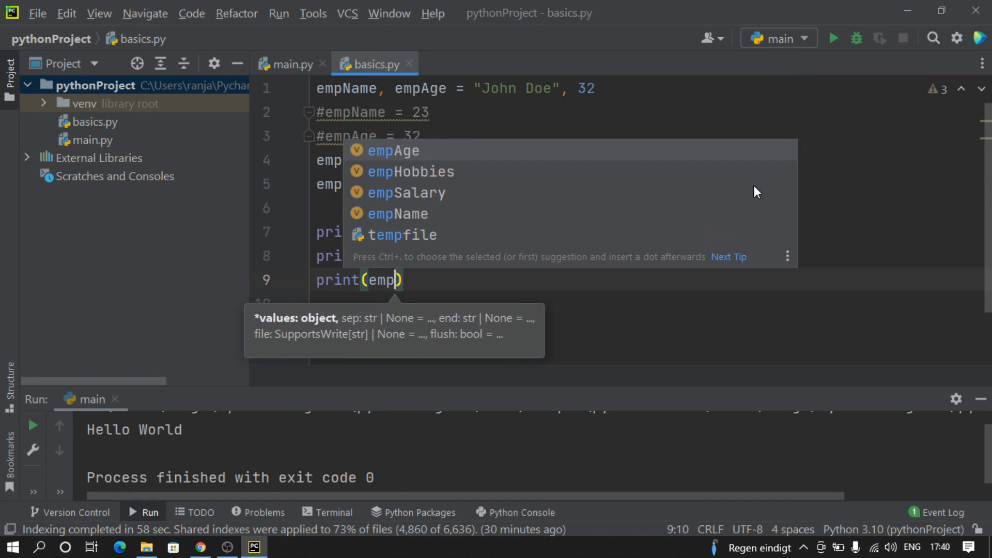
left_click(394, 192)
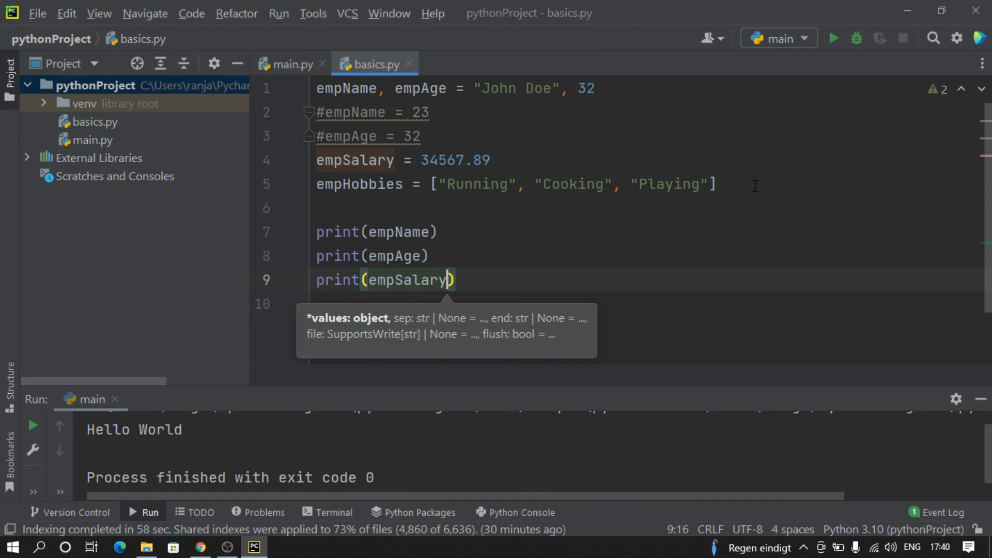
type("print(empHobbies")
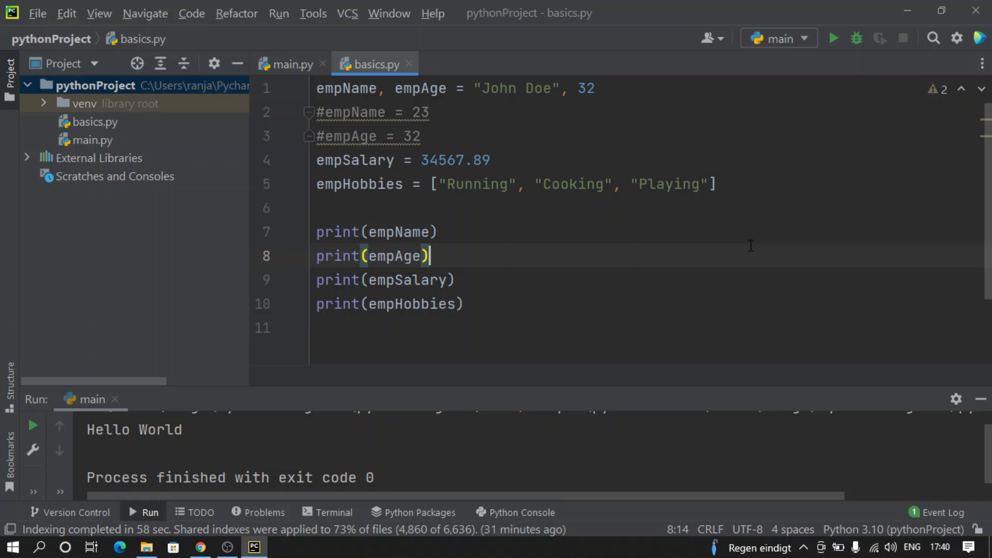
mouse_move(778, 38)
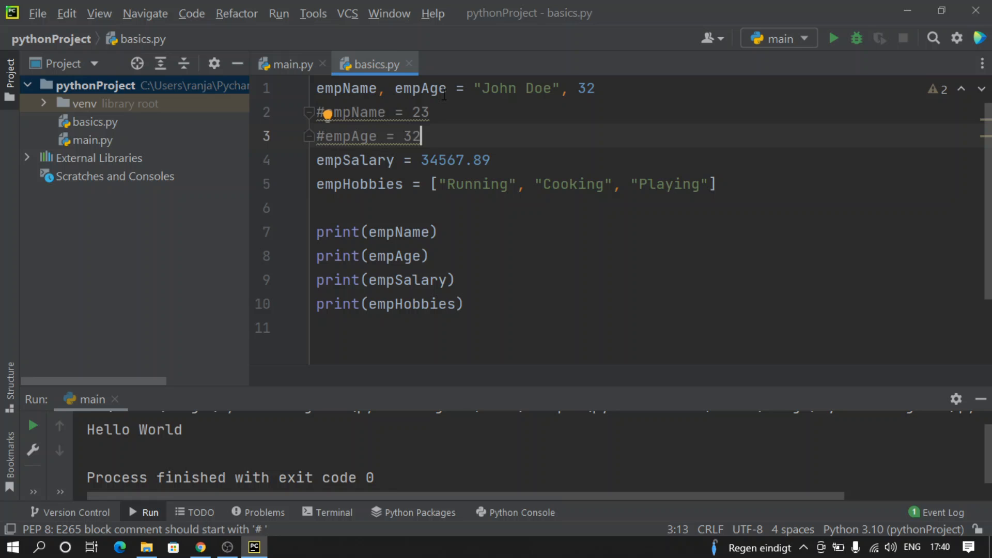
Run basics.py from the editor context menu, then glance at main.py and return
right_click(421, 135)
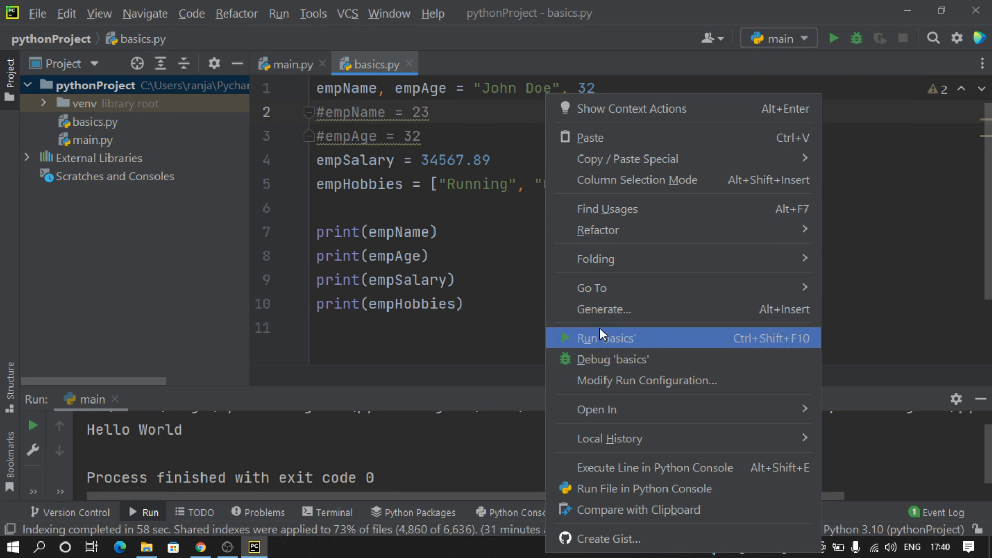
left_click(607, 338)
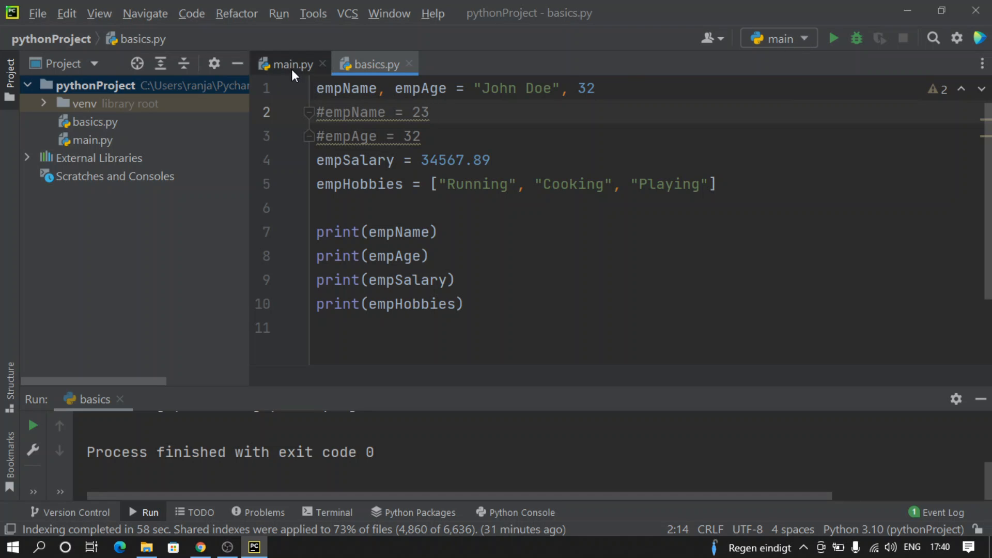
left_click(291, 64)
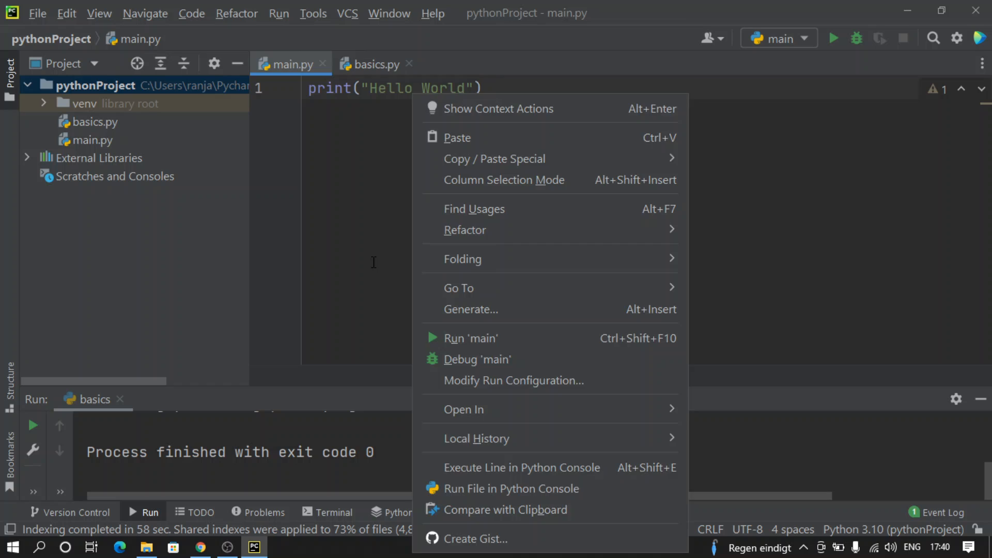
left_click(375, 64)
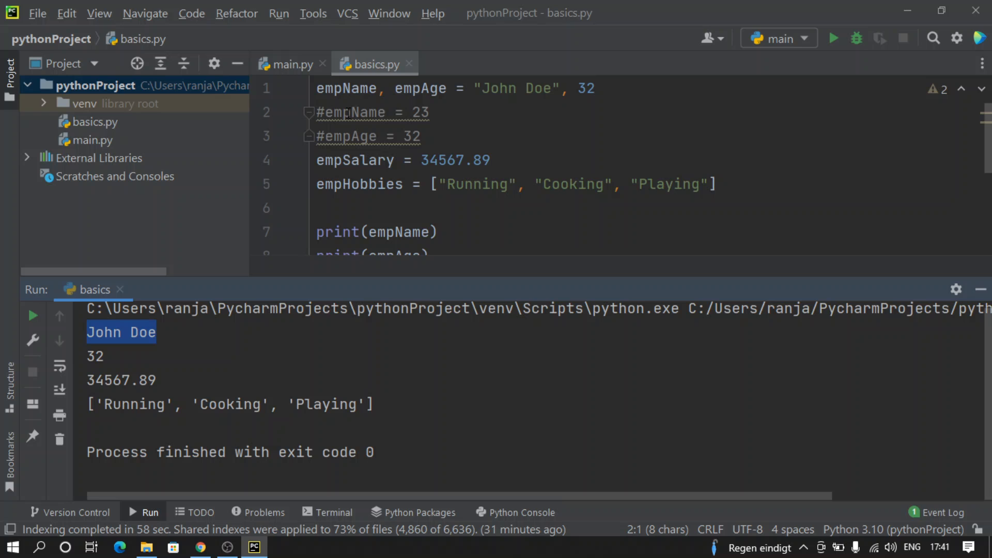
Compare the John Doe output with line 1 and move to the empHobbies print line
double_click(346, 88)
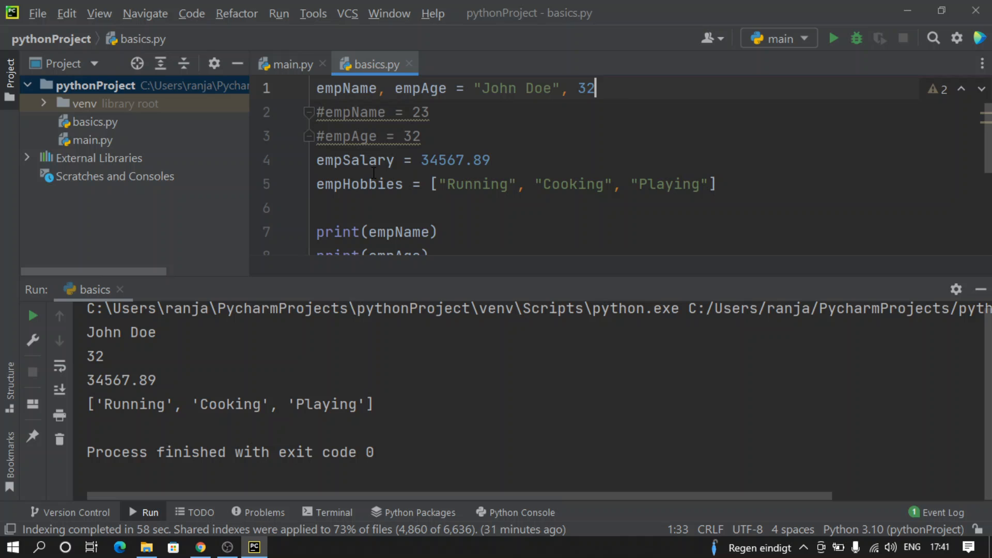
left_click(358, 184)
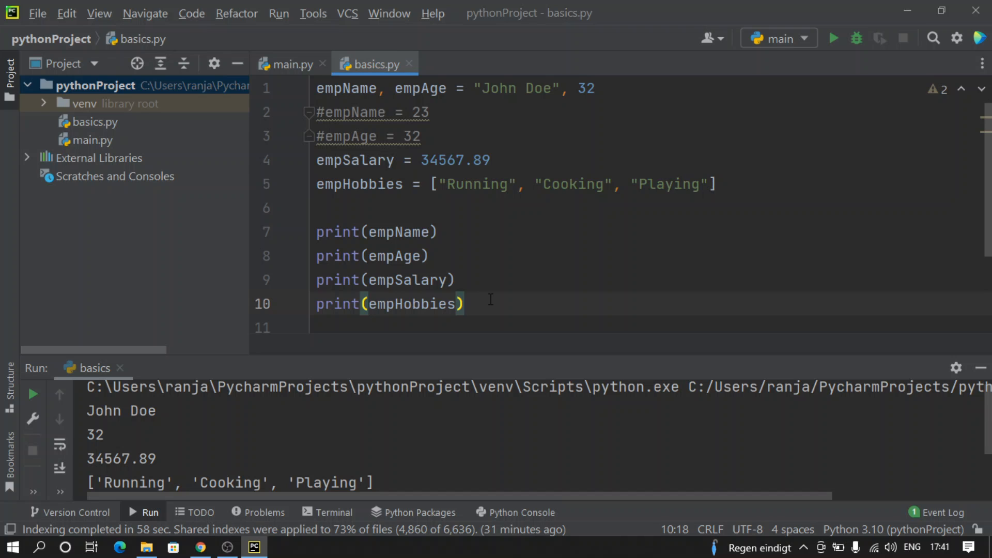
mouse_move(561, 279)
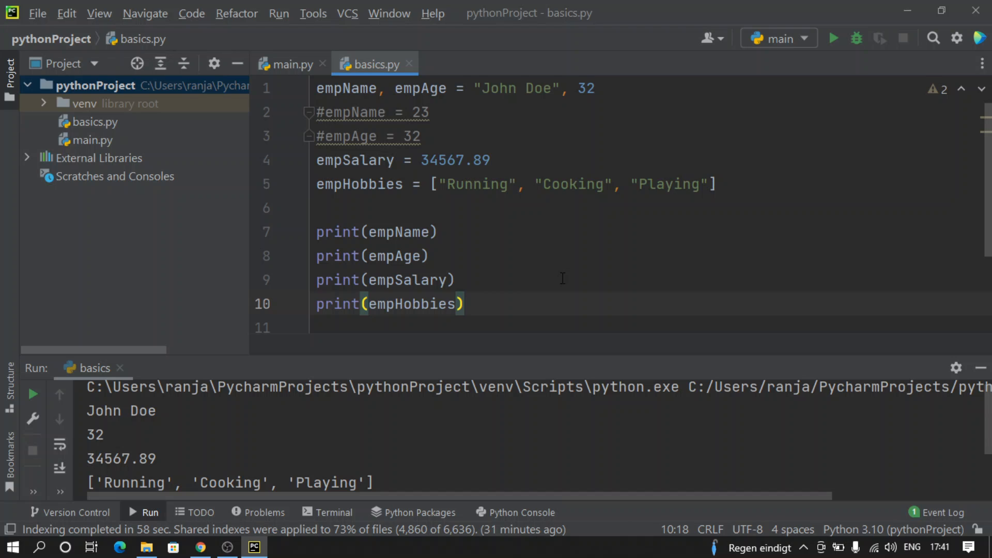
left_click(465, 303)
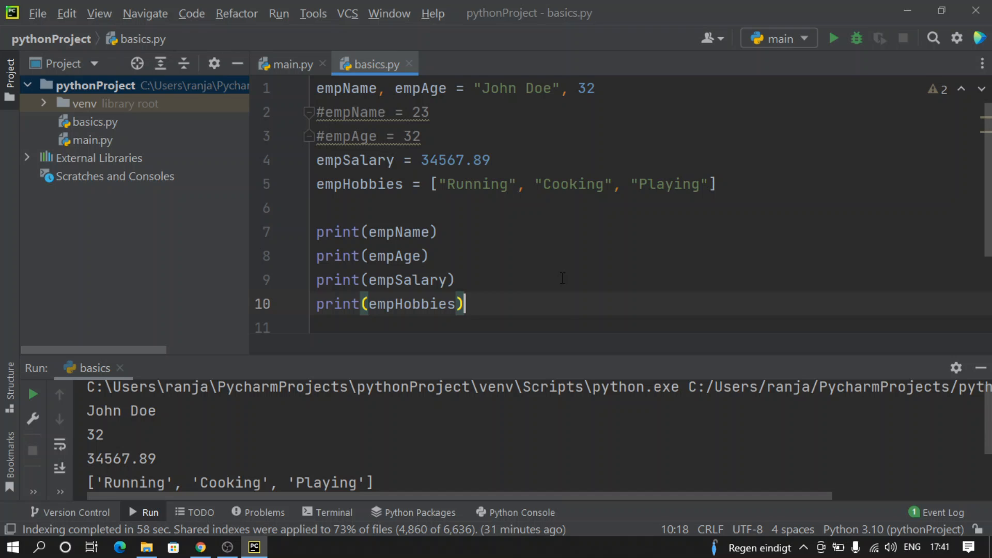